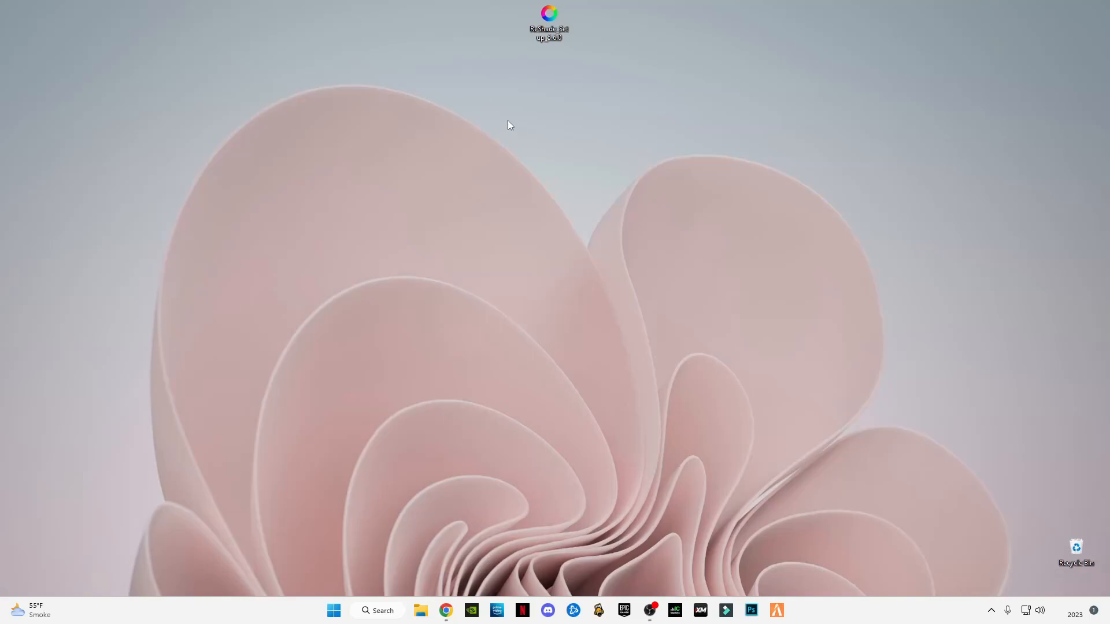
{"action": "mouse_move", "coordinate": [579, 152]}
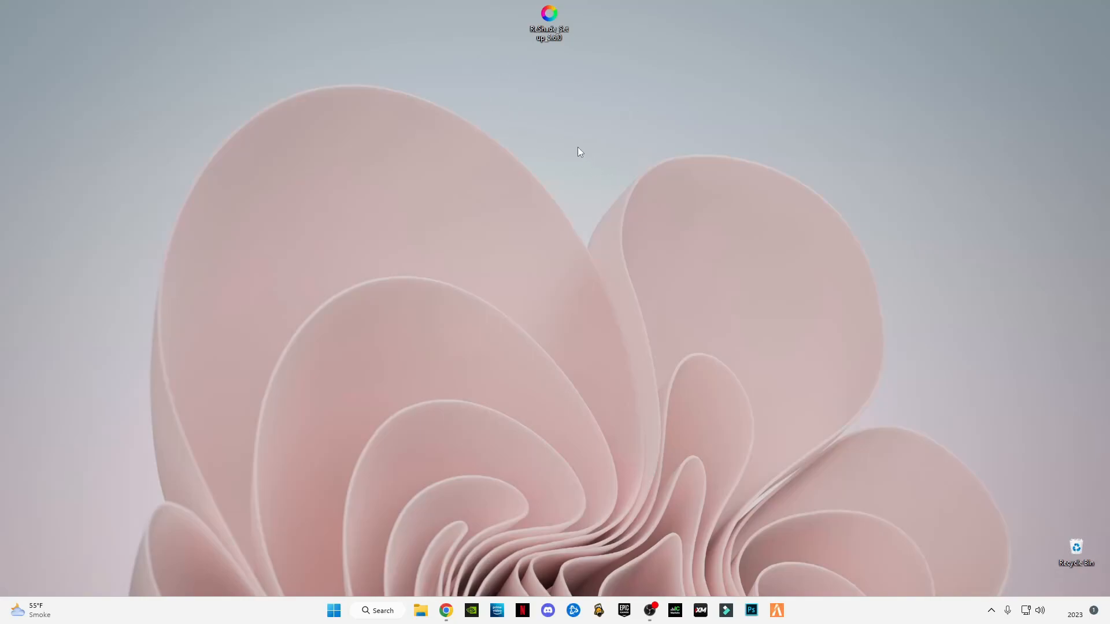
{"action": "mouse_move", "coordinate": [597, 59]}
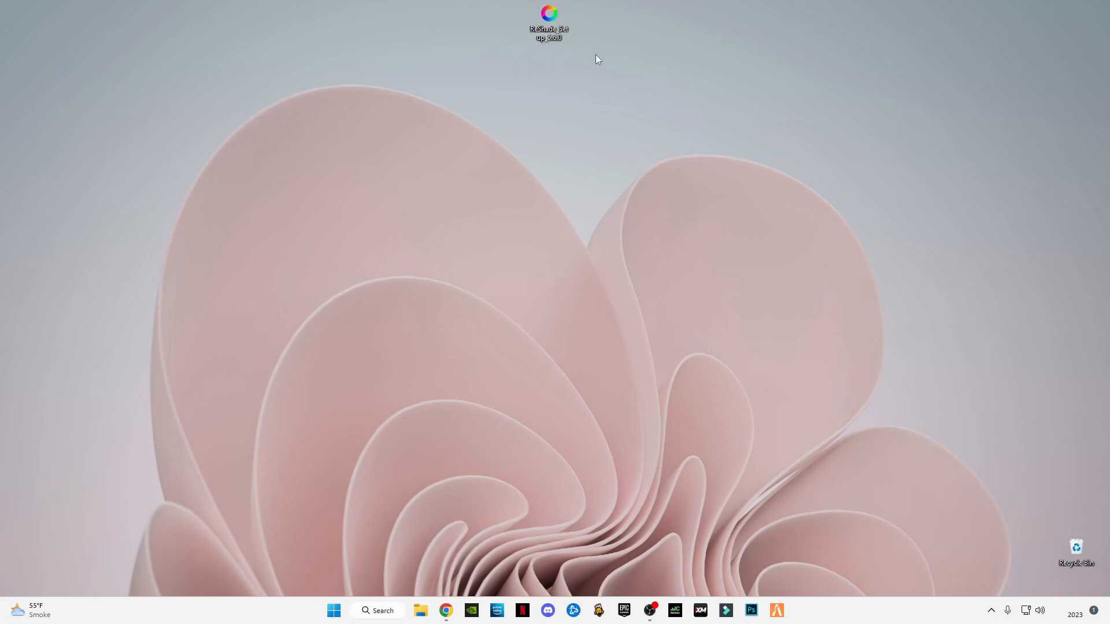
{"action": "mouse_move", "coordinate": [556, 97]}
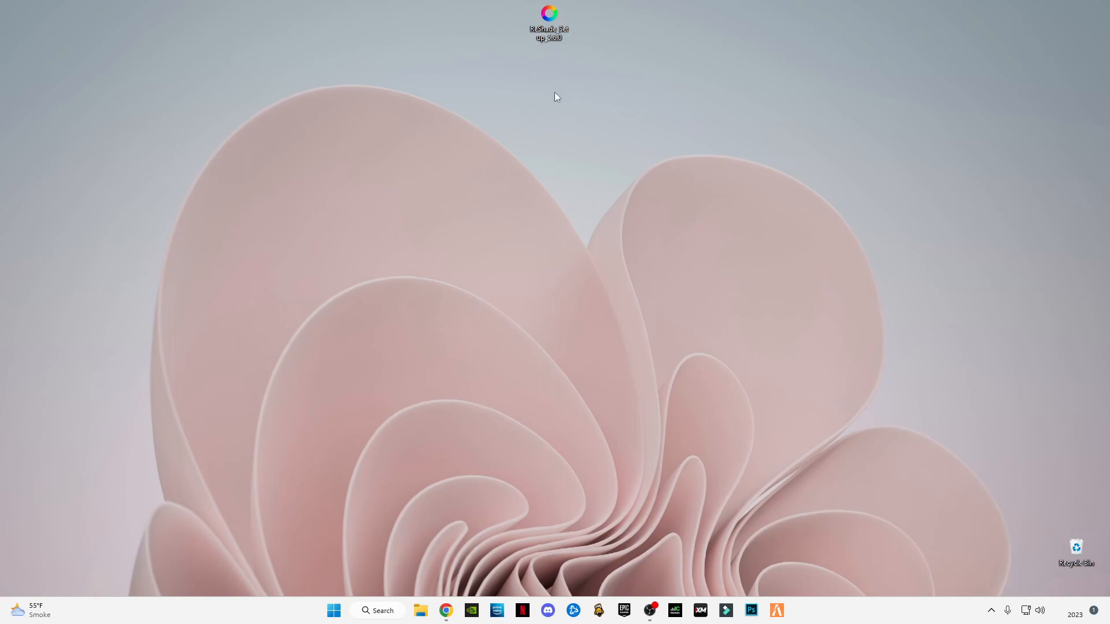
{"action": "mouse_move", "coordinate": [528, 69]}
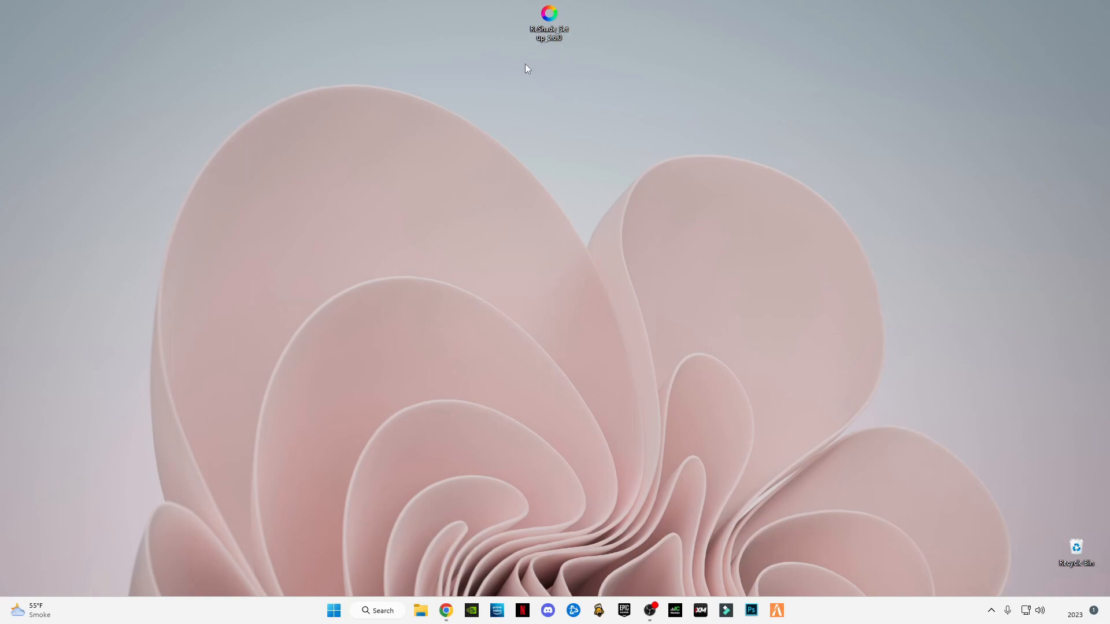
{"action": "mouse_move", "coordinate": [622, 12]}
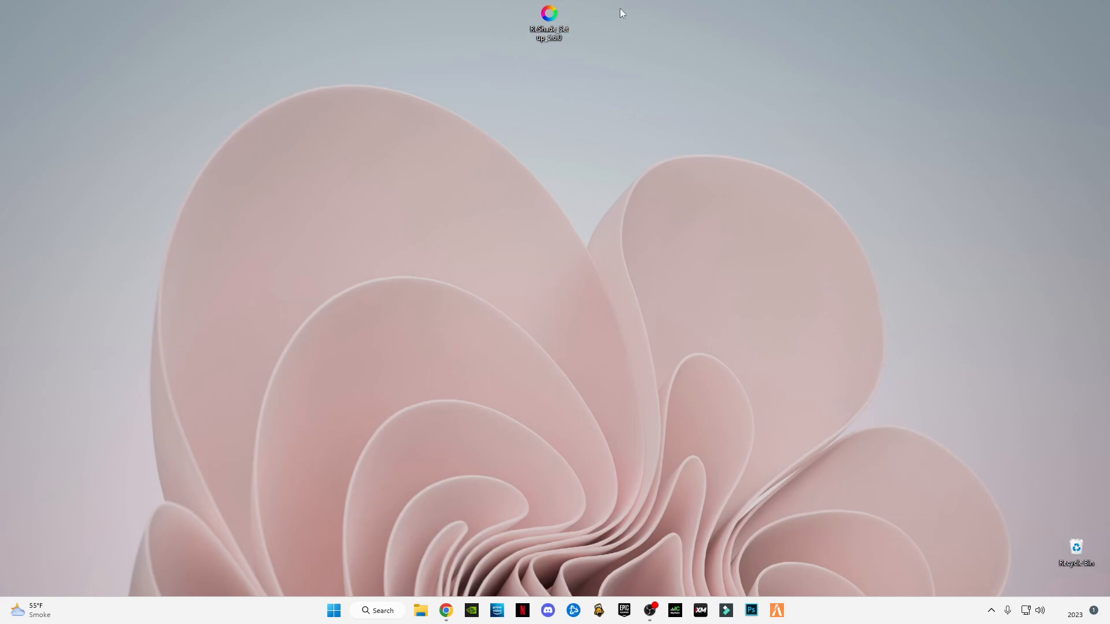
{"action": "mouse_move", "coordinate": [519, 162]}
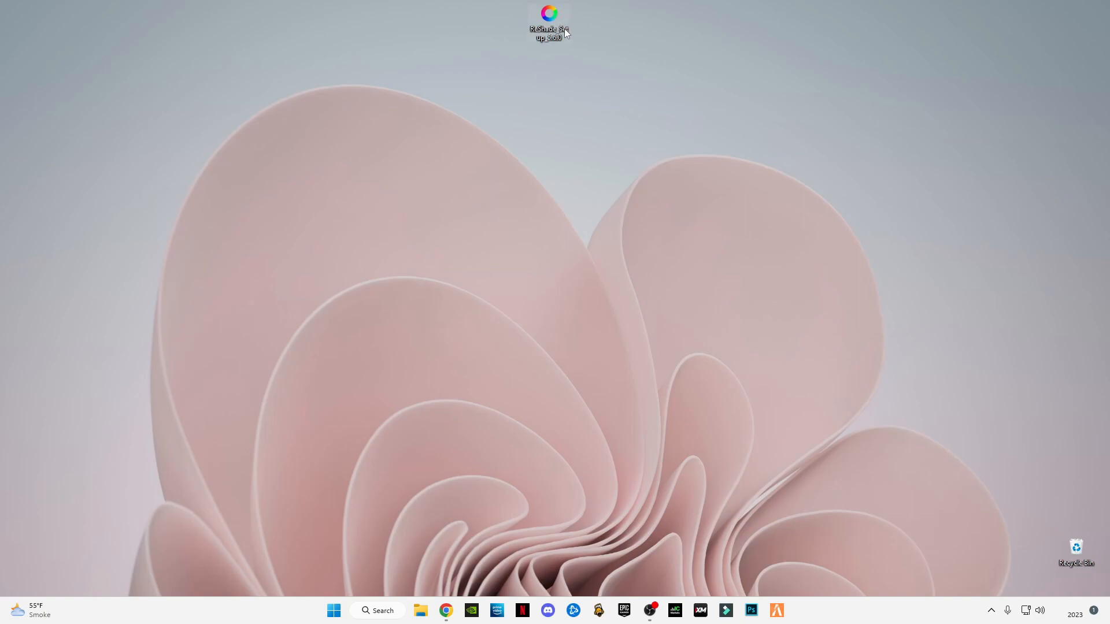
{"action": "mouse_move", "coordinate": [472, 454]}
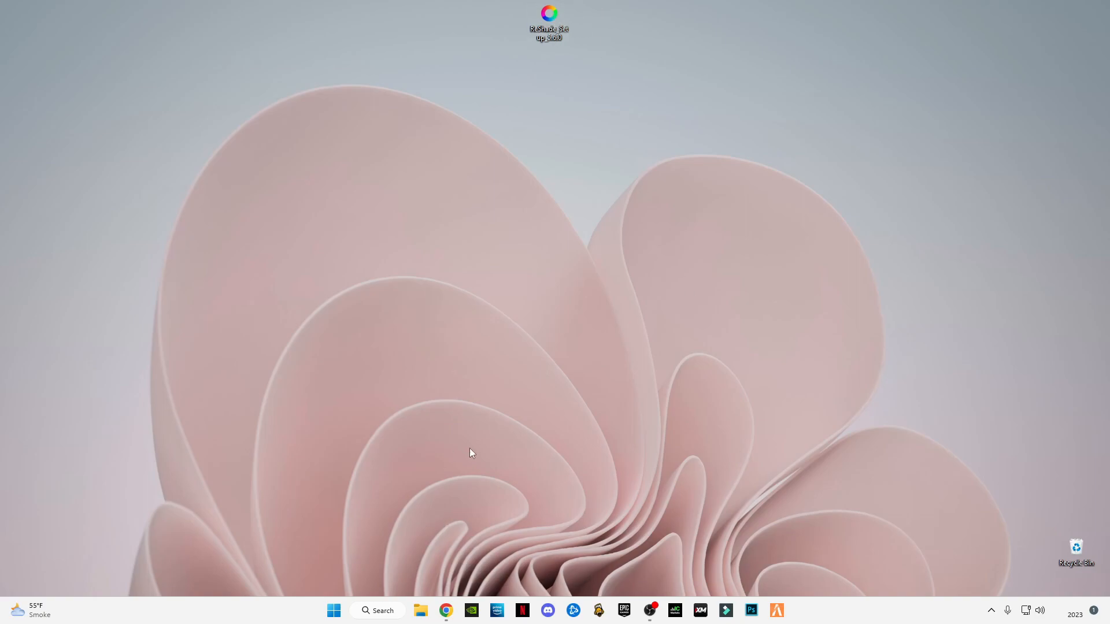
{"action": "mouse_move", "coordinate": [557, 178]}
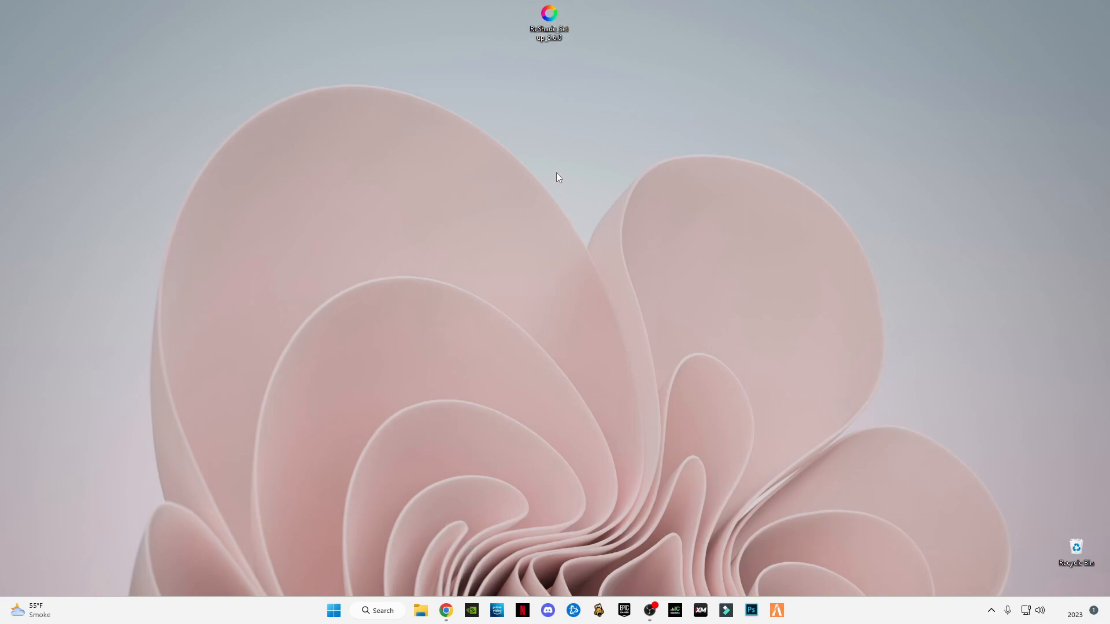
{"action": "mouse_move", "coordinate": [611, 74]}
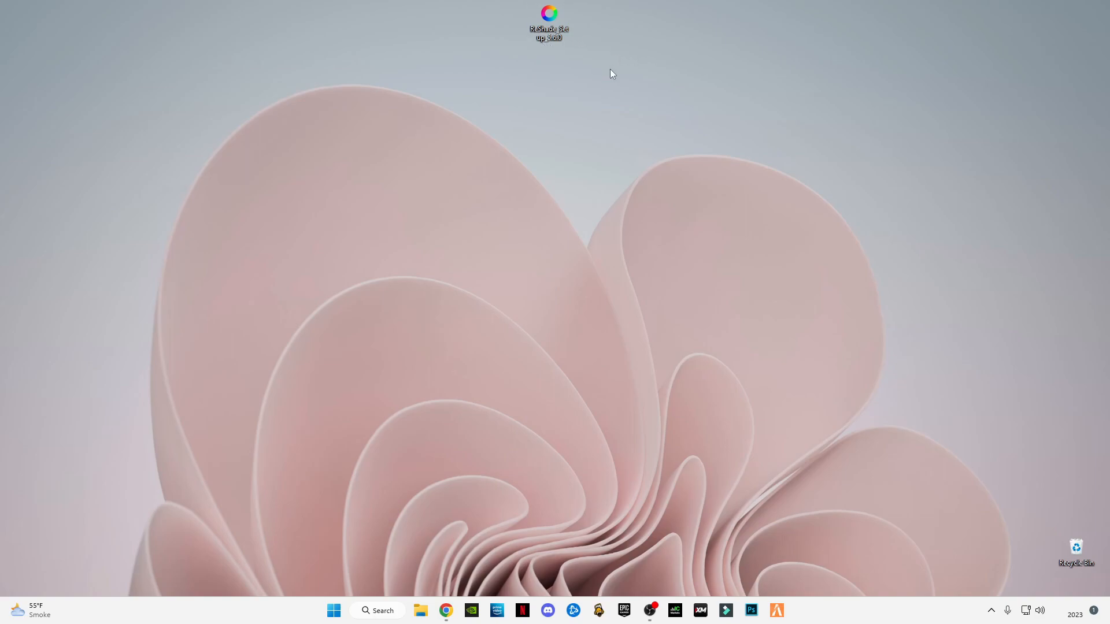
{"action": "mouse_move", "coordinate": [534, 21]}
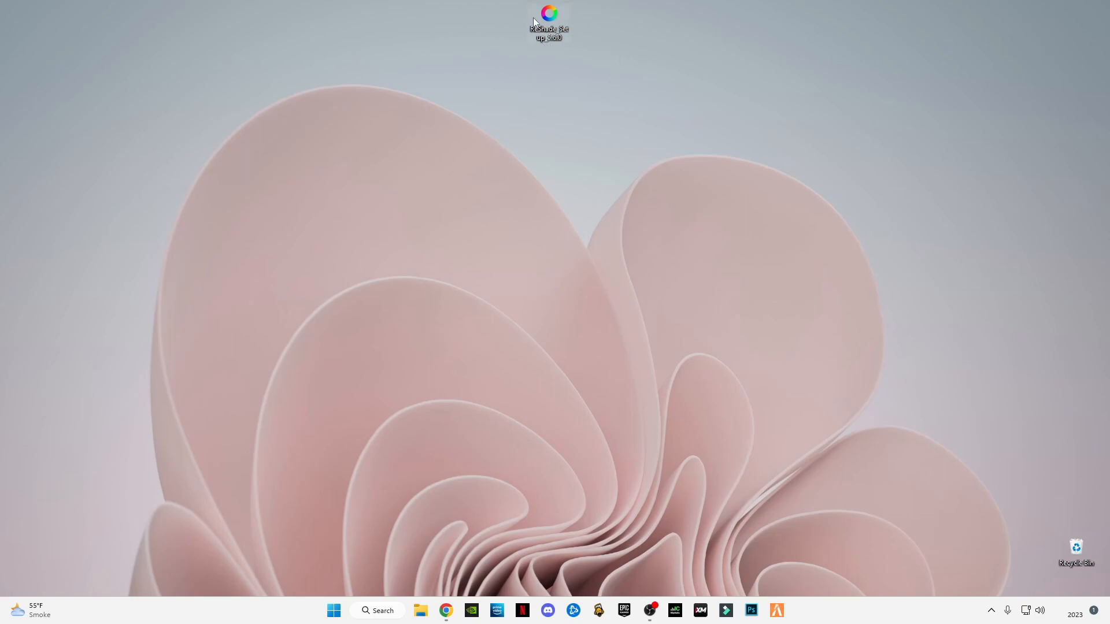
{"action": "mouse_move", "coordinate": [548, 25]}
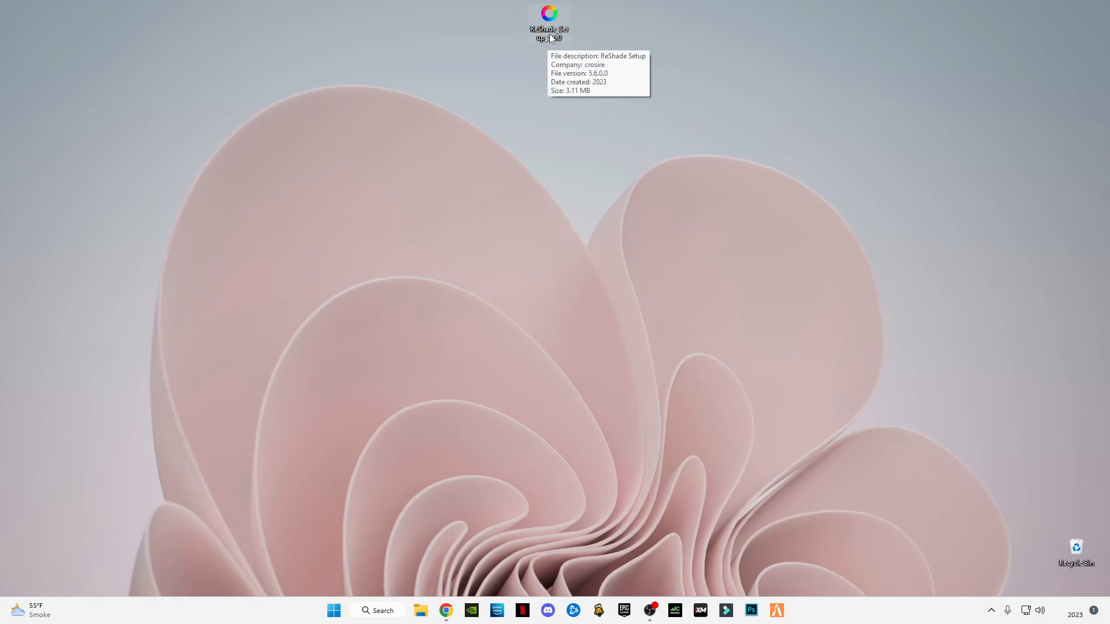
{"action": "mouse_move", "coordinate": [548, 30]}
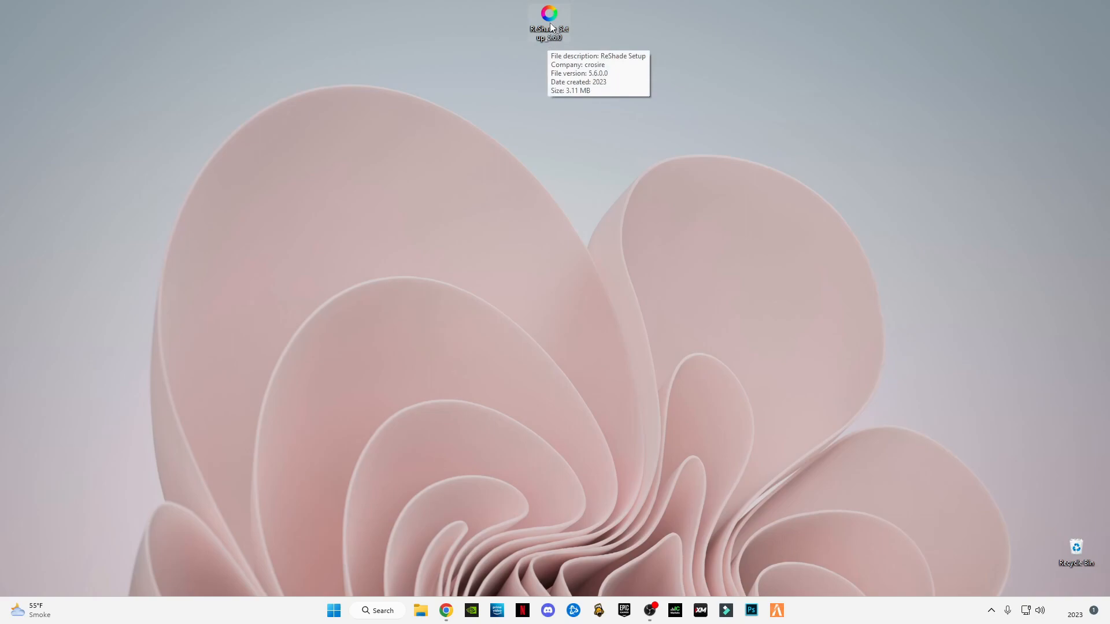
Run the ReShade setup file as administrator and dismiss the file browsing dialog.
{"action": "right_click", "coordinate": [548, 23]}
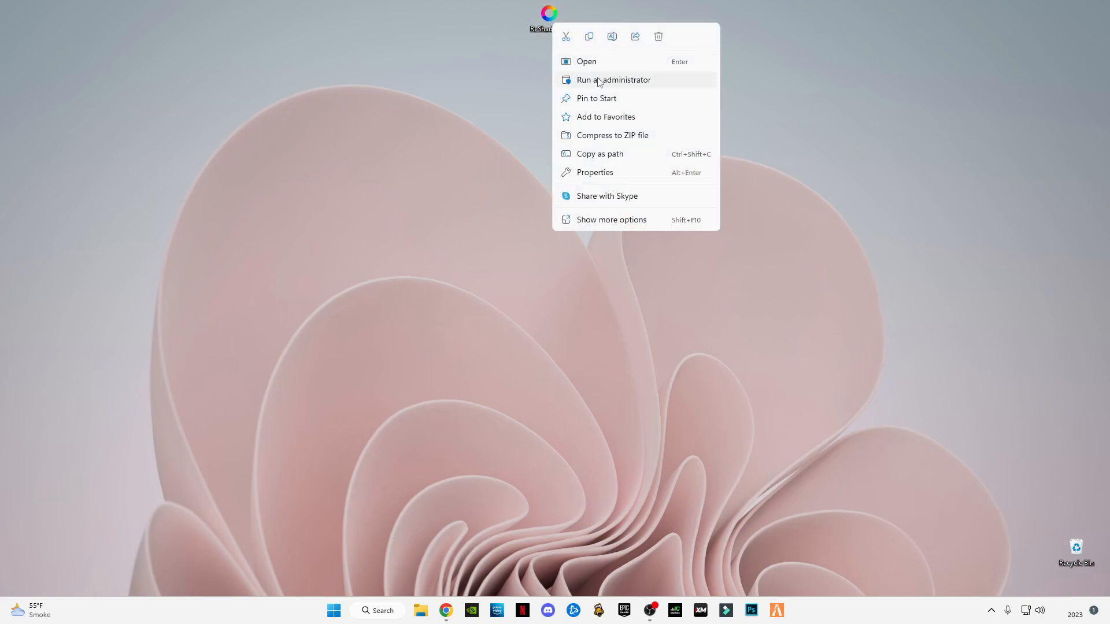
{"action": "left_click", "coordinate": [586, 60]}
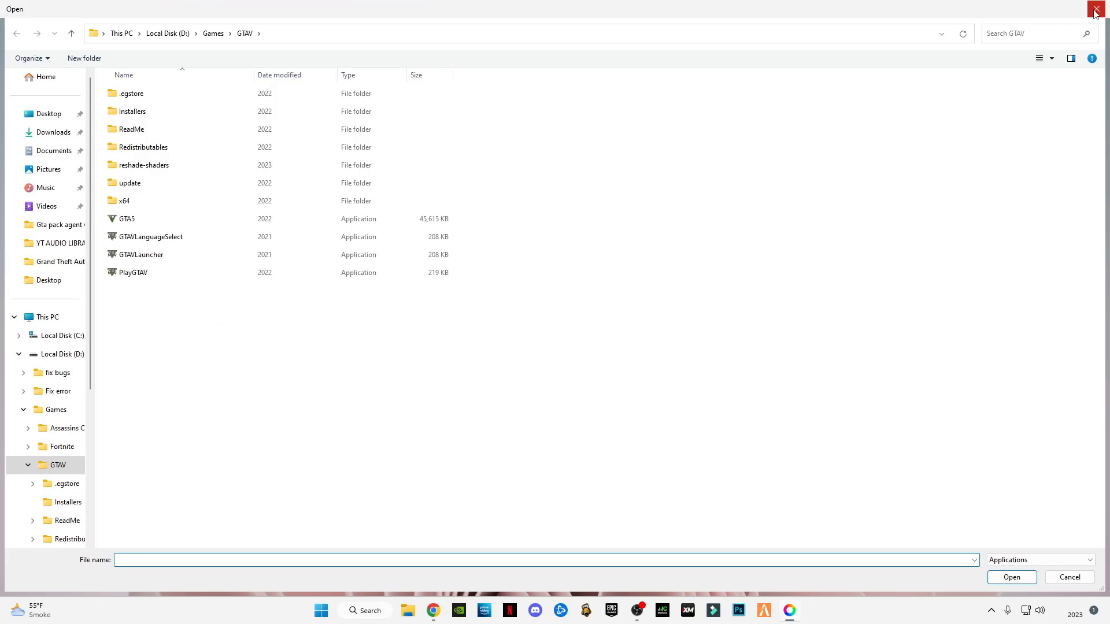
{"action": "left_click", "coordinate": [1096, 12]}
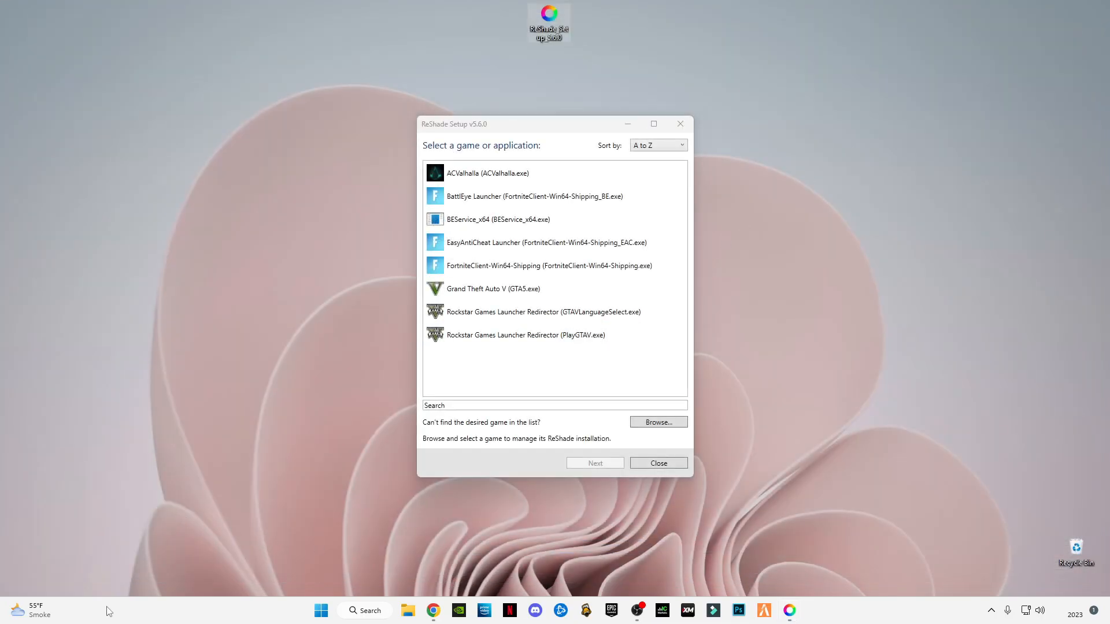
{"action": "mouse_move", "coordinate": [111, 552]}
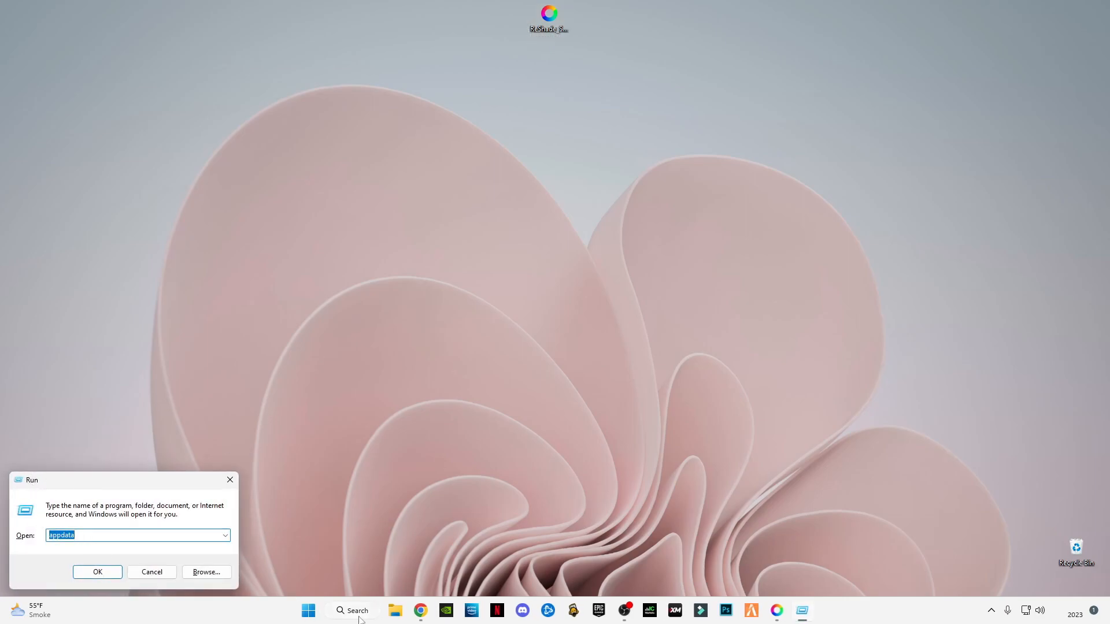
Search for Run and enter 'appdata' to open the AppData folder.
{"action": "left_click", "coordinate": [352, 610]}
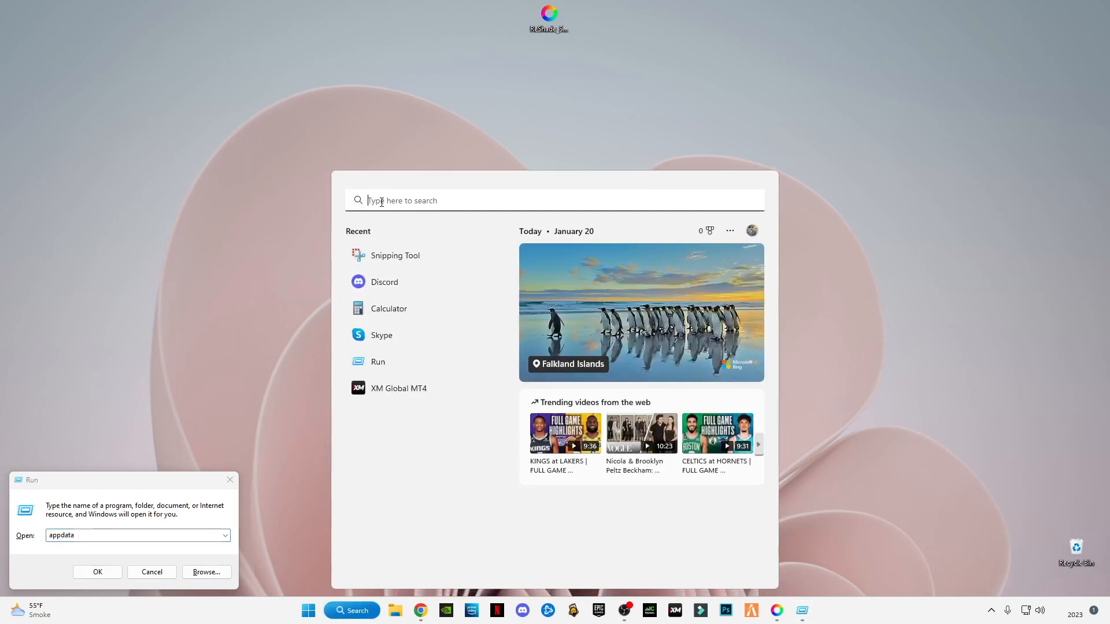
{"action": "type", "text": "run"}
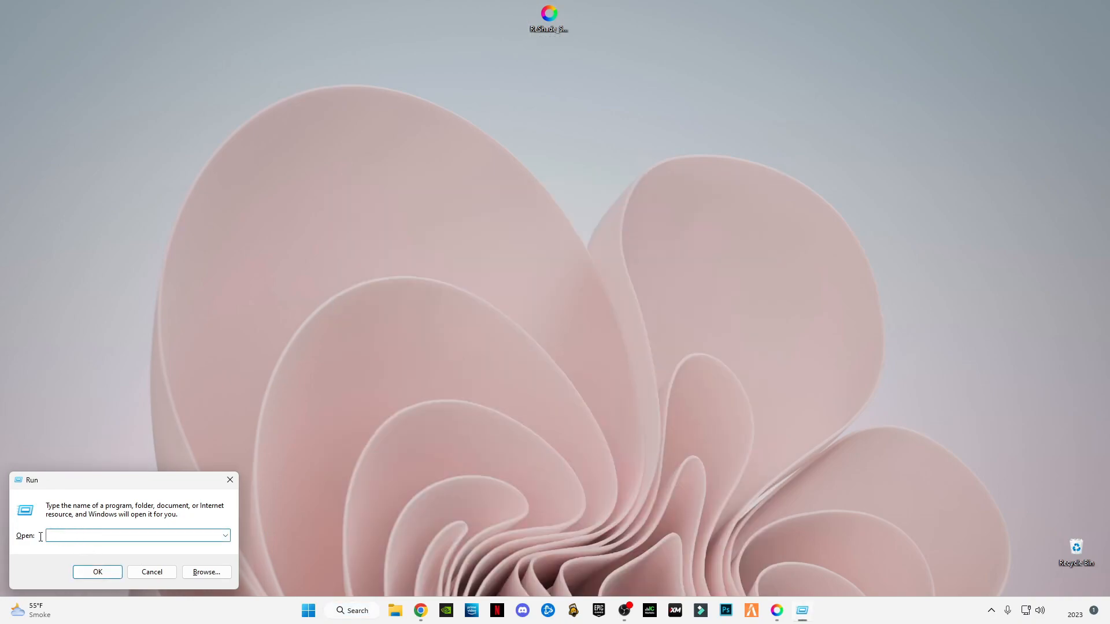
{"action": "type", "text": "appdata"}
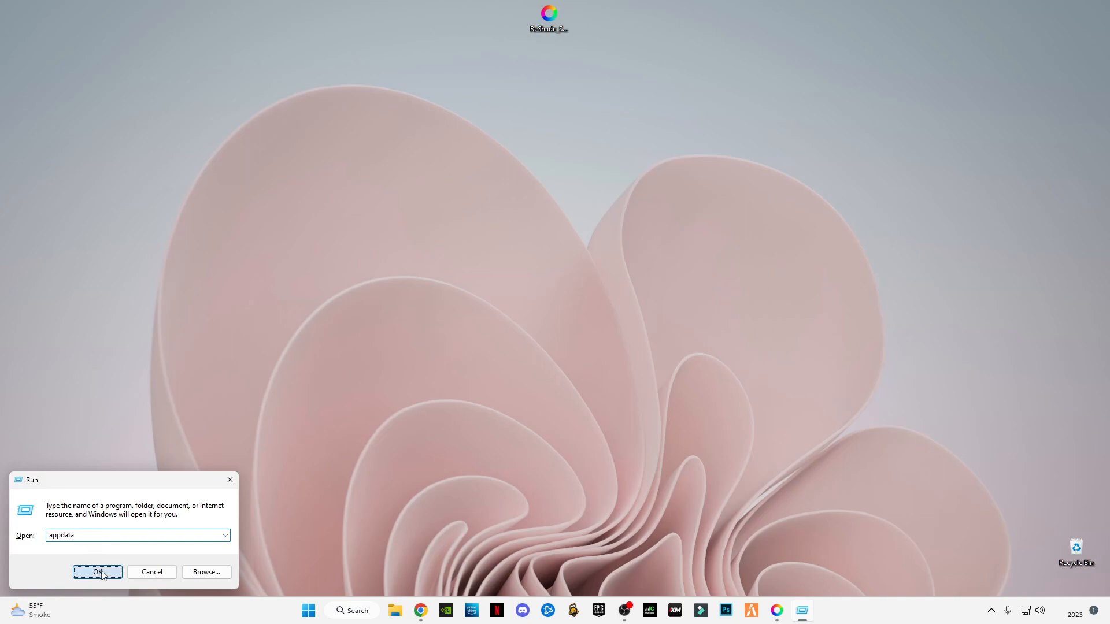
{"action": "left_click", "coordinate": [97, 572]}
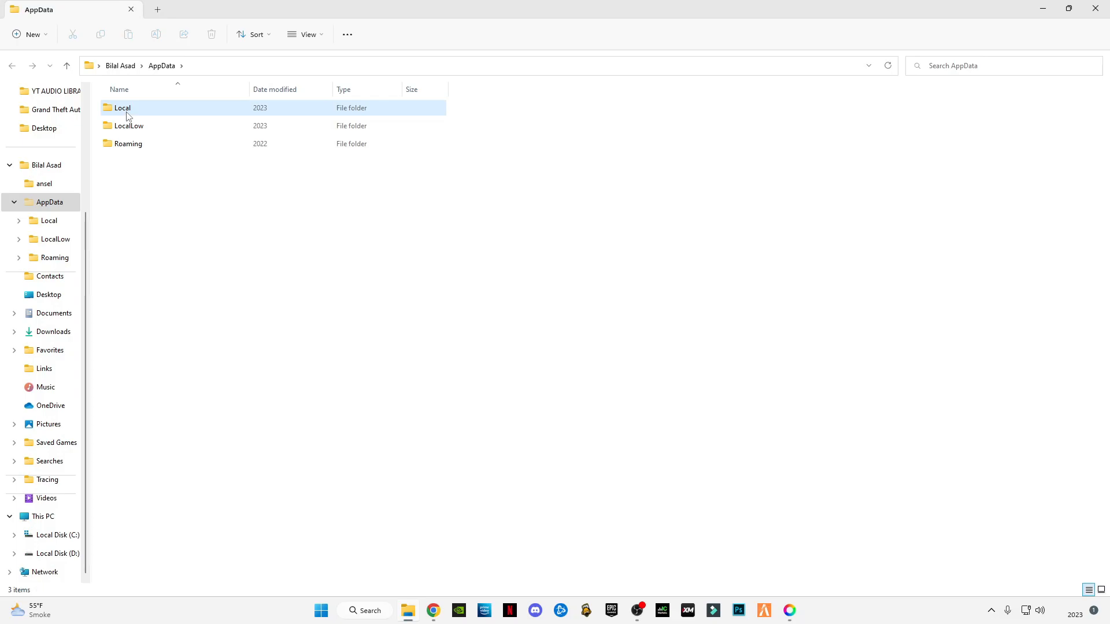
Go into Local, then Roblox, then Versions in File Explorer.
{"action": "double_click", "coordinate": [122, 107]}
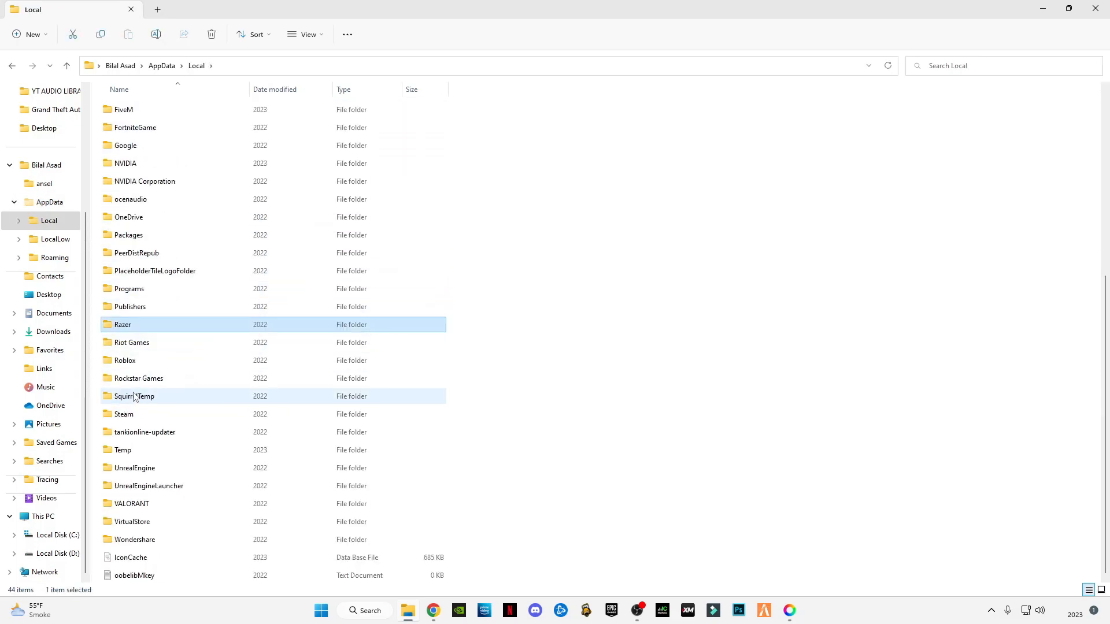
{"action": "left_click", "coordinate": [125, 361]}
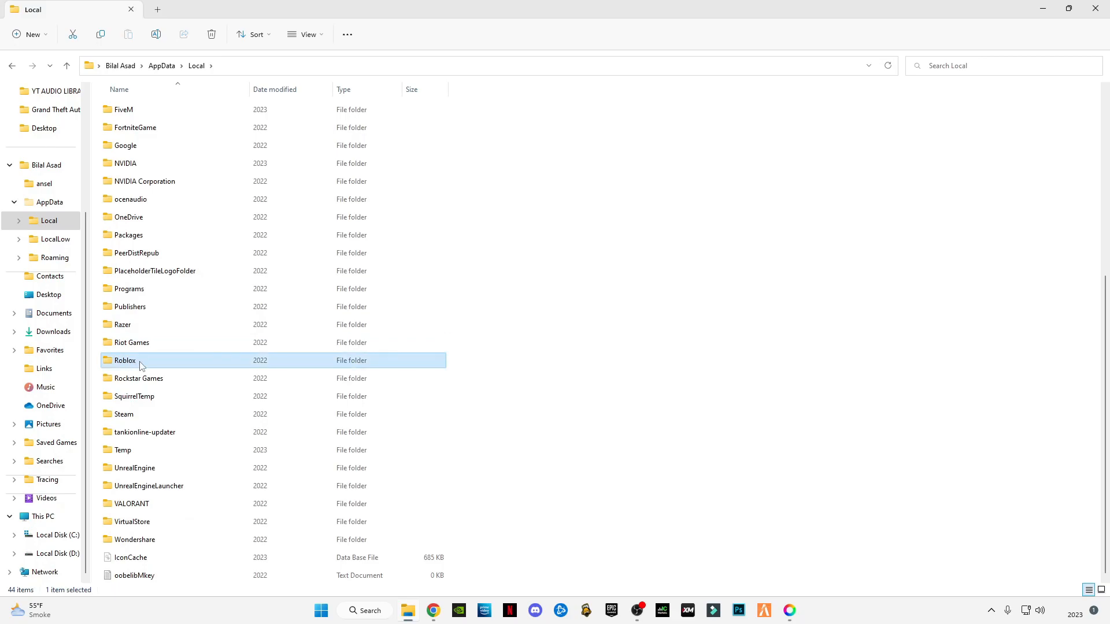
{"action": "double_click", "coordinate": [124, 360]}
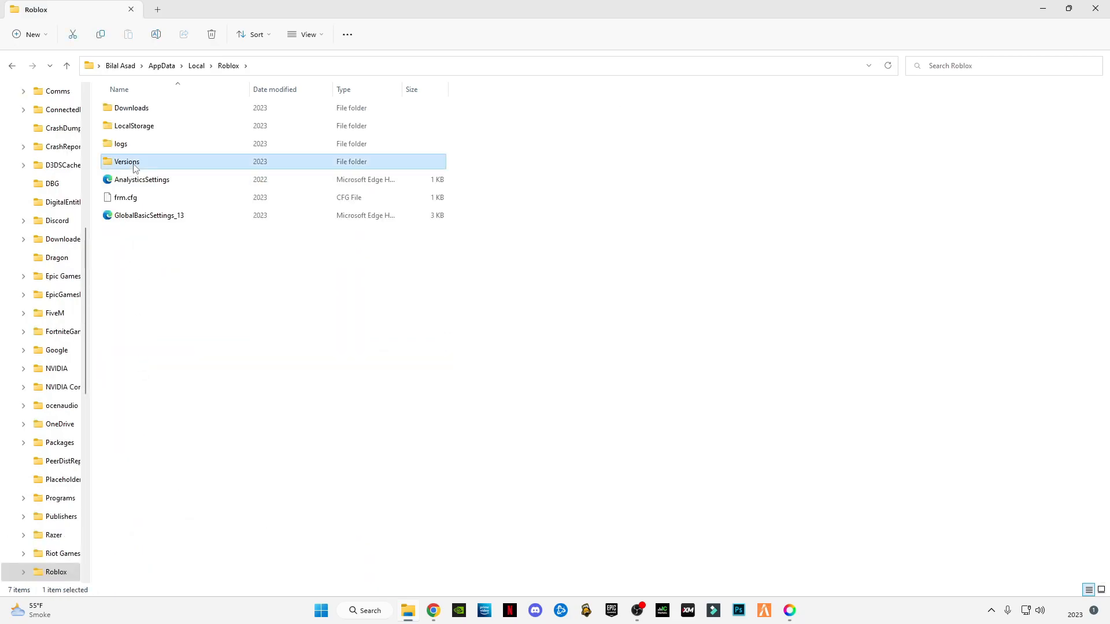
{"action": "double_click", "coordinate": [126, 161]}
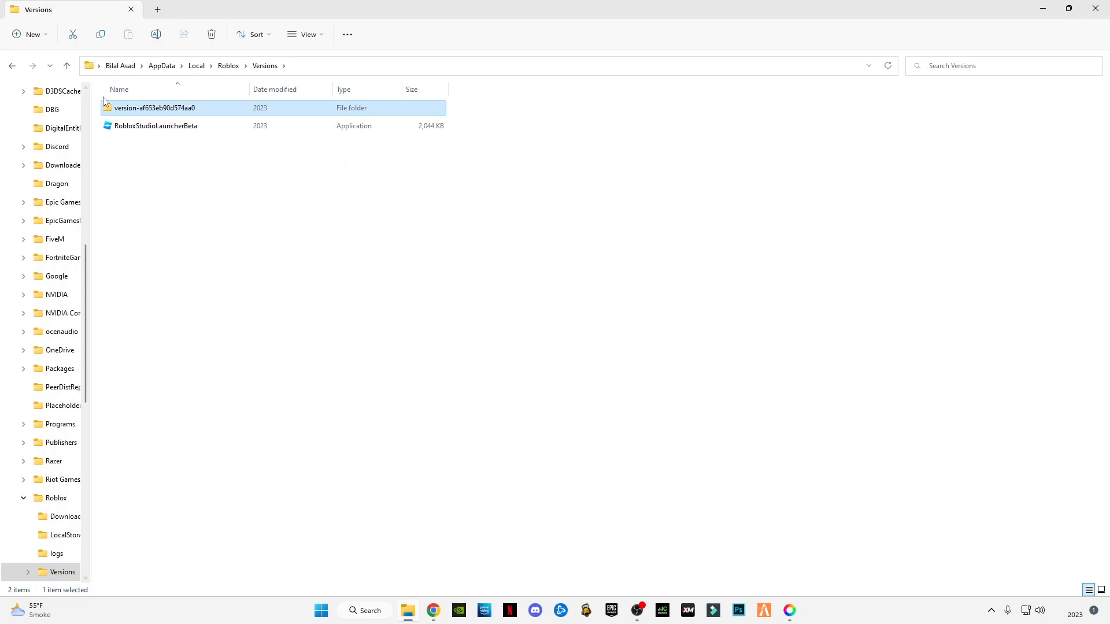
{"action": "mouse_move", "coordinate": [160, 172]}
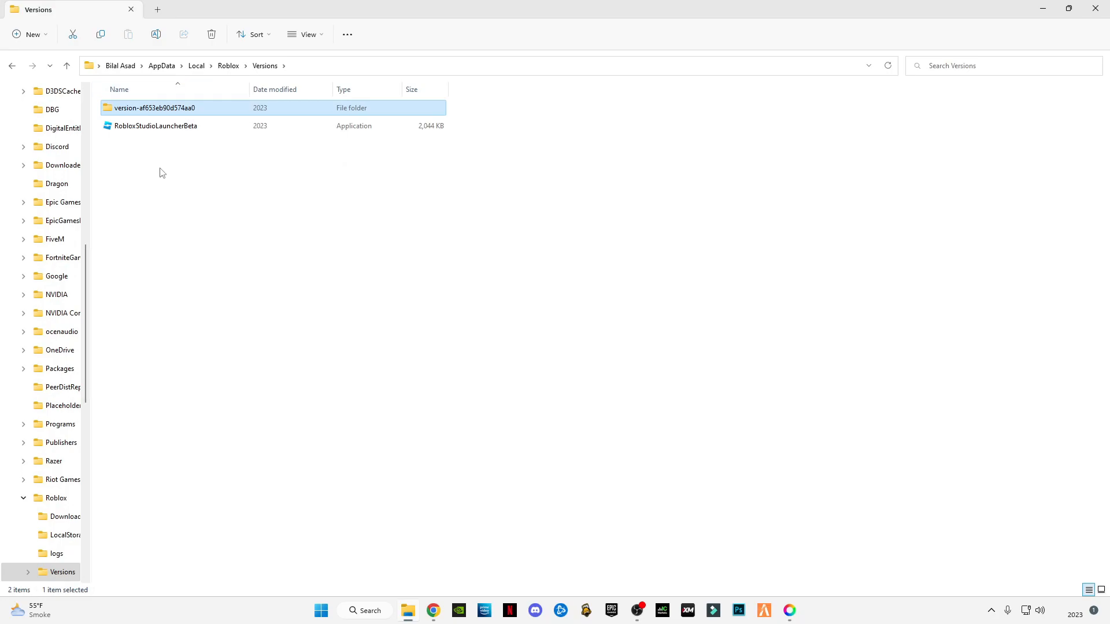
Drag within the Roblox Versions folder window in File Explorer.
{"action": "left_click_drag", "start_coordinate": [161, 175], "coordinate": [237, 196]}
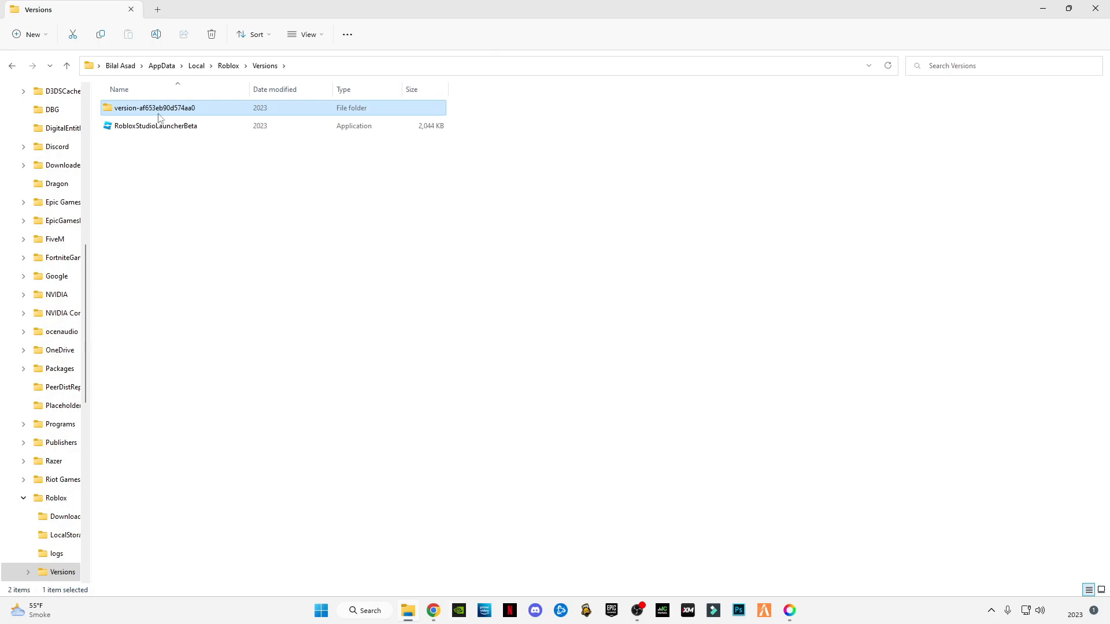
{"action": "mouse_move", "coordinate": [151, 146]}
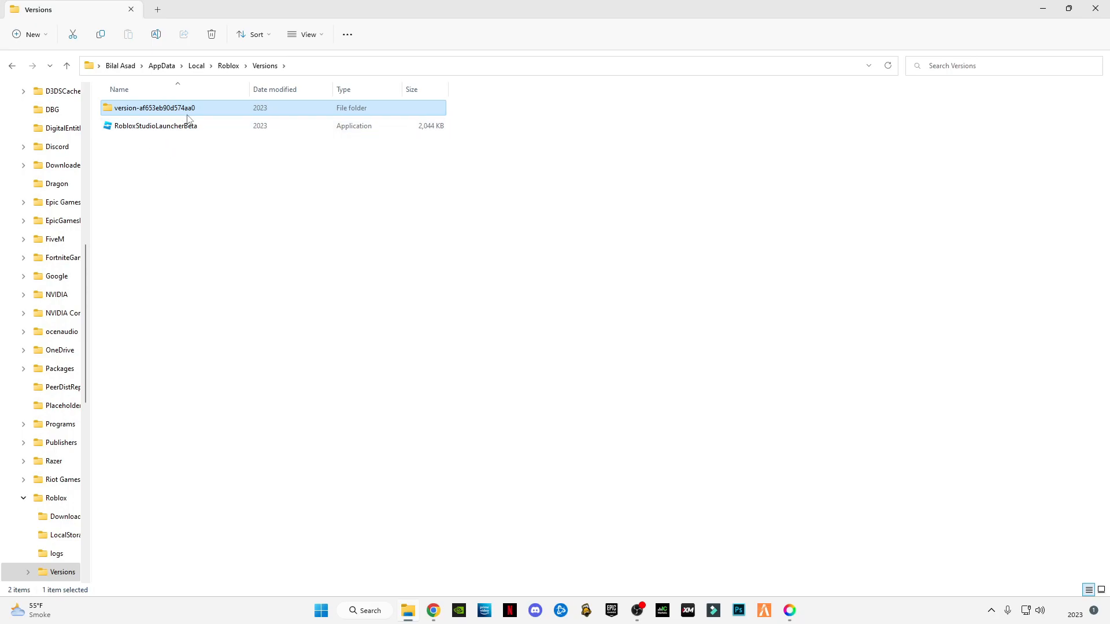
{"action": "mouse_move", "coordinate": [122, 118]}
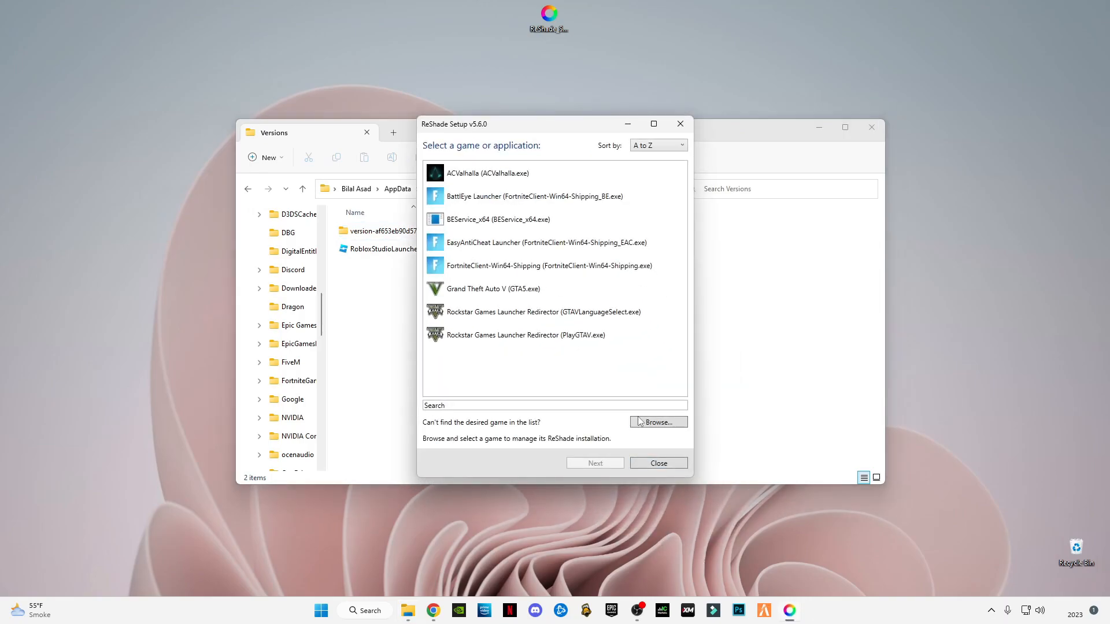
Browse to the pasted Versions path, open the version folder, and choose RobloxPlayerBeta.exe.
{"action": "left_click", "coordinate": [657, 422]}
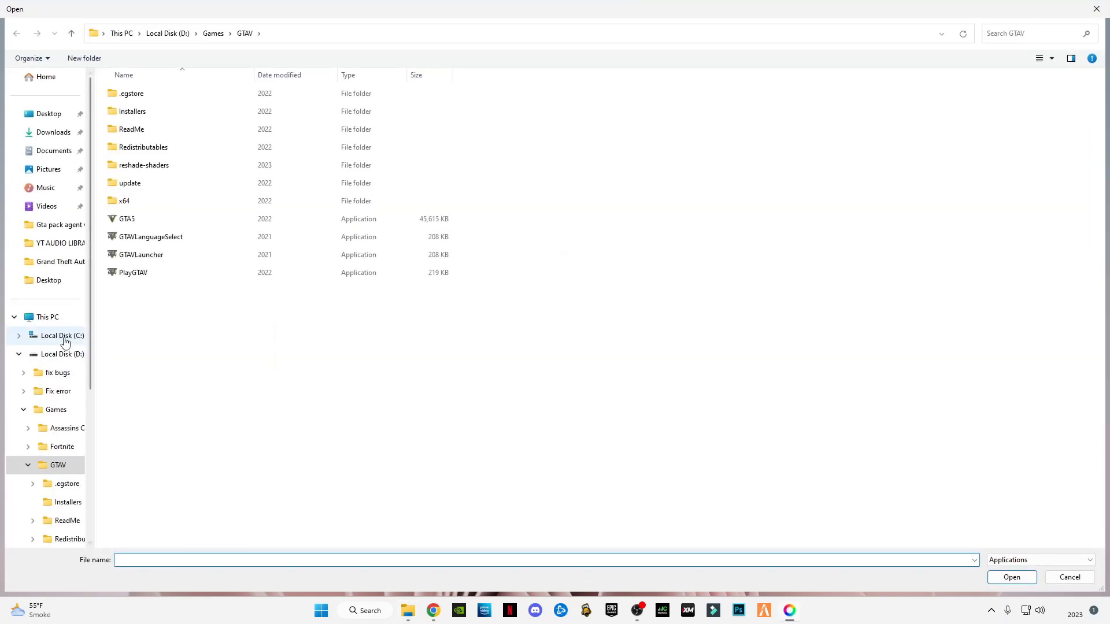
{"action": "left_click", "coordinate": [62, 336]}
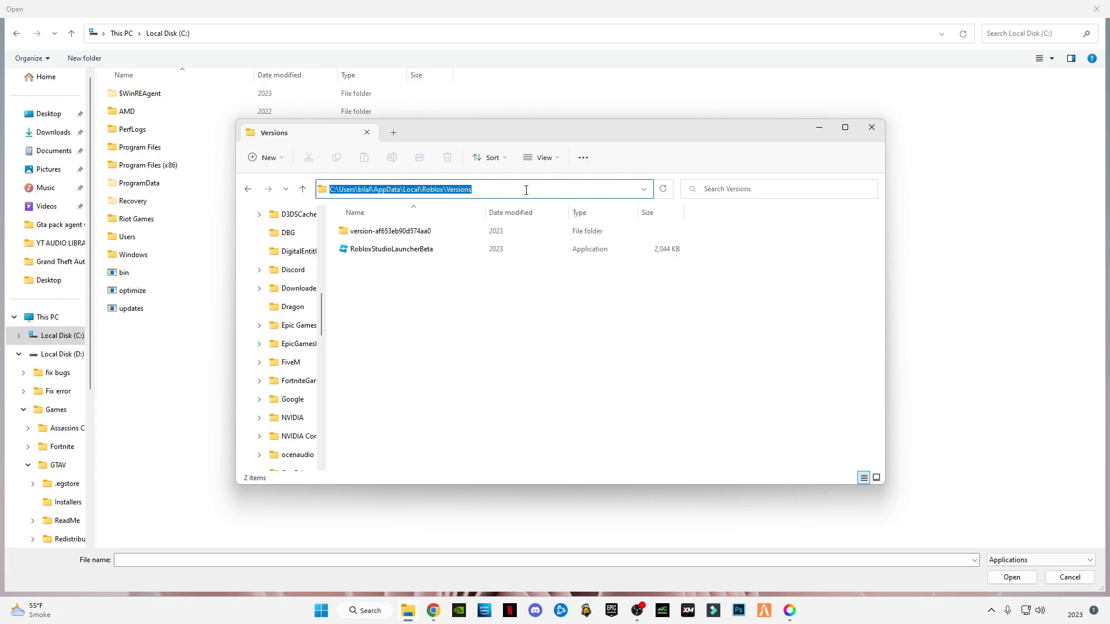
{"action": "mouse_move", "coordinate": [194, 395]}
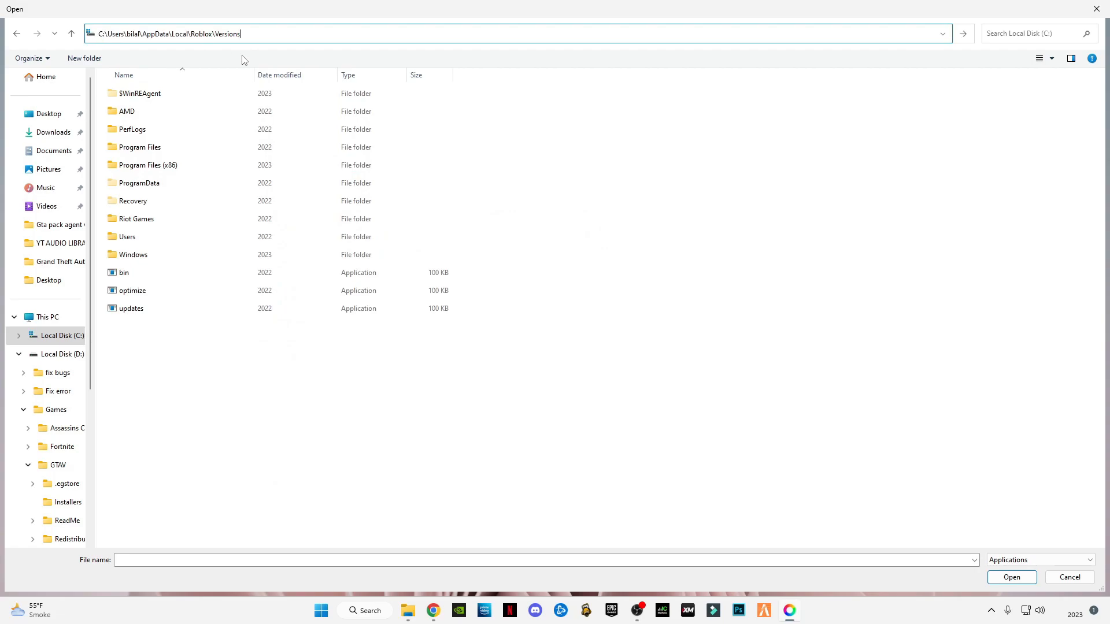
{"action": "key", "text": "Enter"}
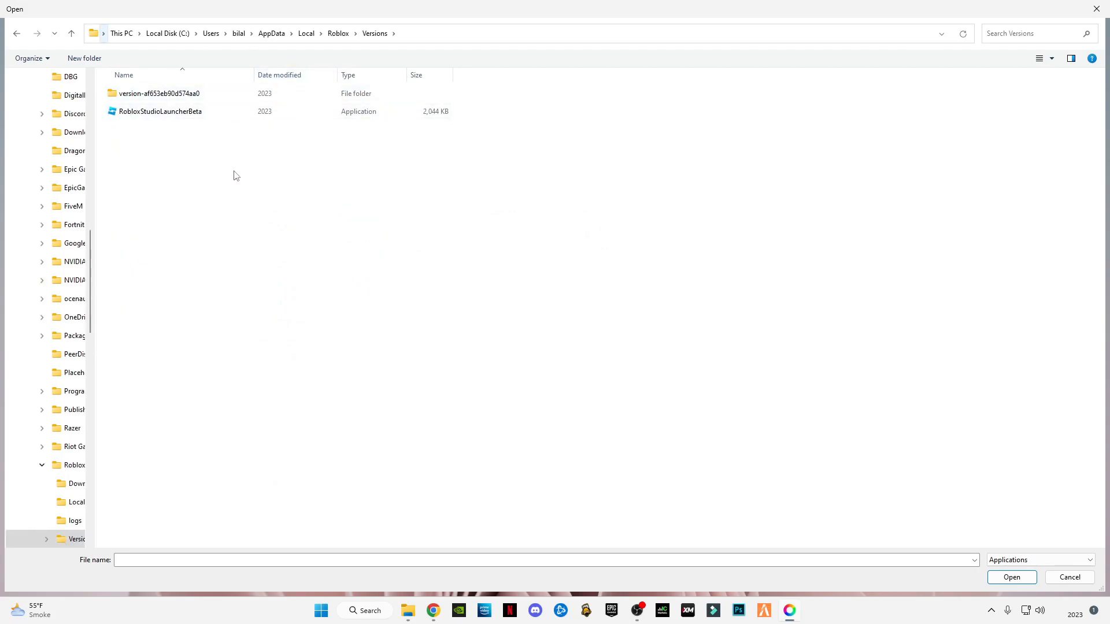
{"action": "left_click", "coordinate": [159, 92]}
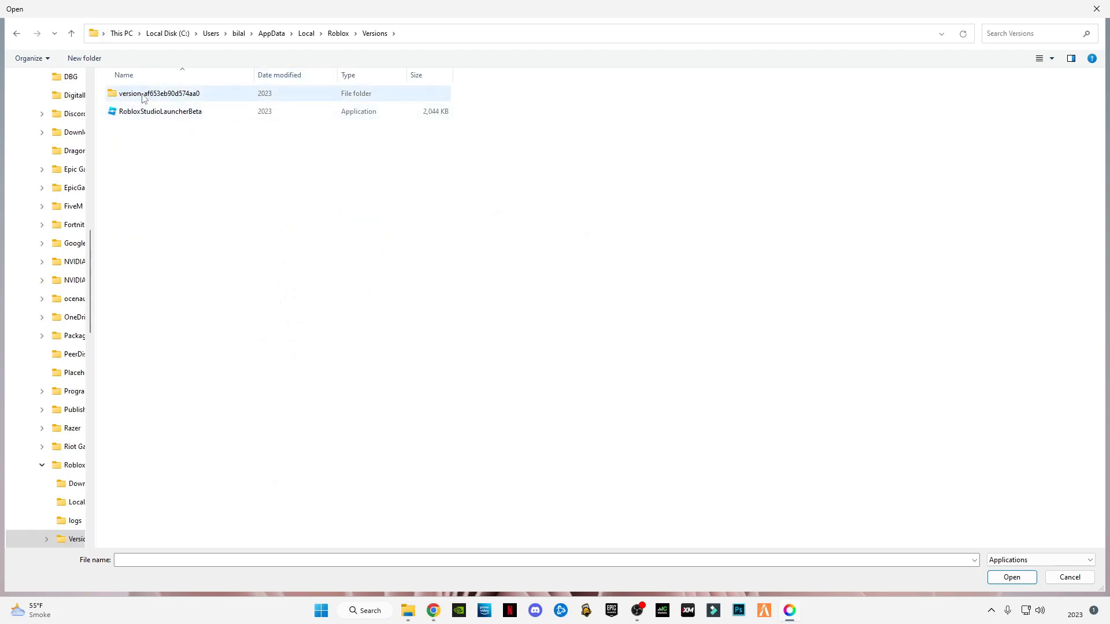
{"action": "double_click", "coordinate": [159, 92]}
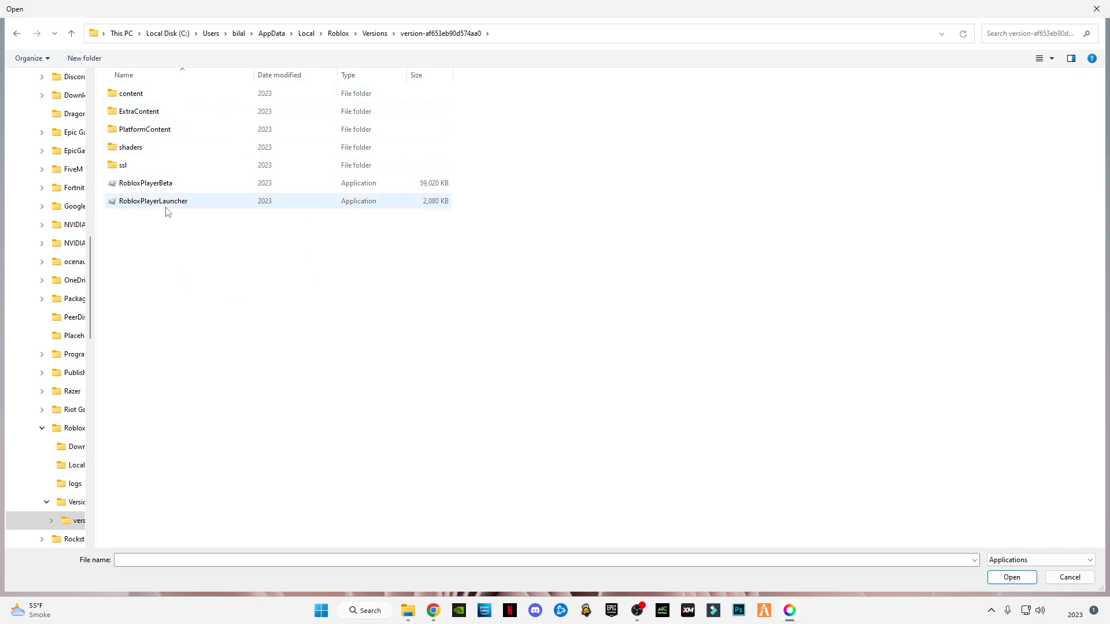
{"action": "mouse_move", "coordinate": [146, 206]}
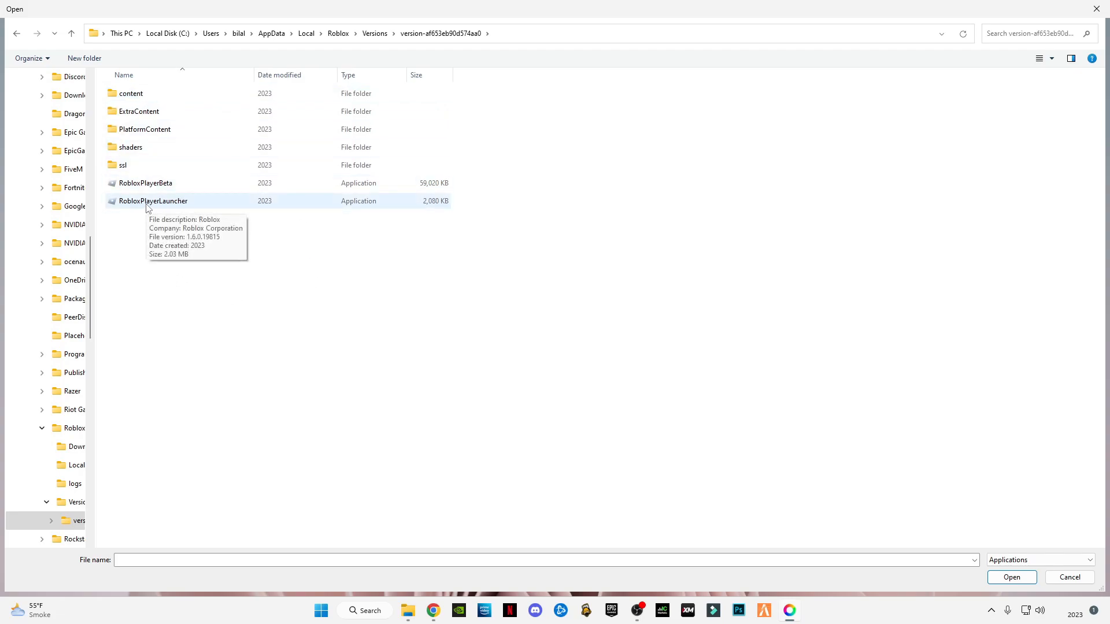
{"action": "mouse_move", "coordinate": [168, 203]}
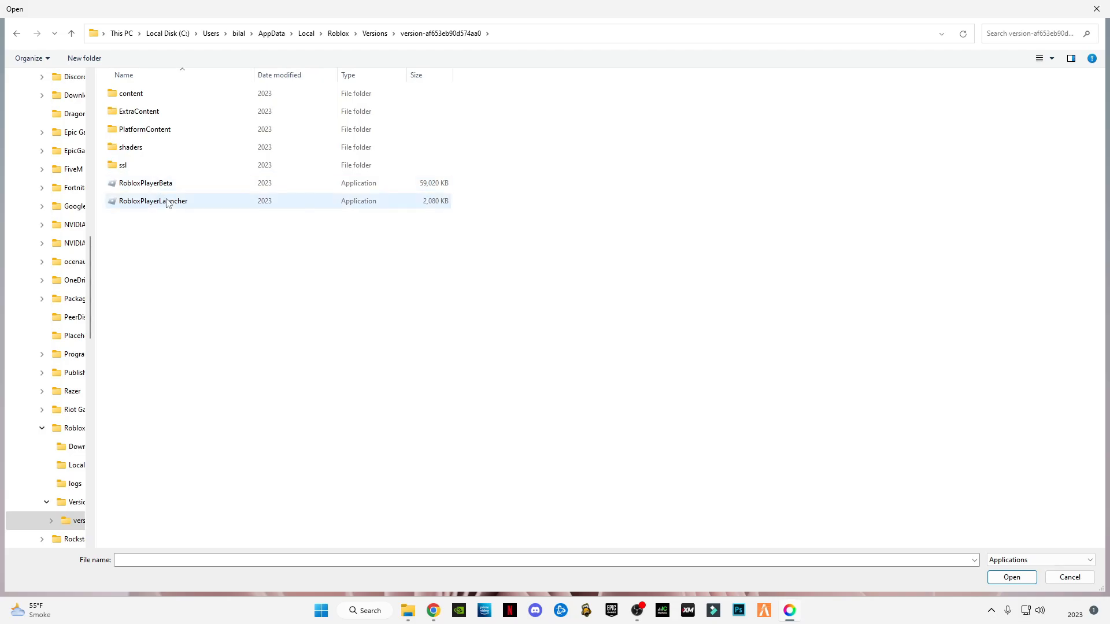
{"action": "left_click", "coordinate": [145, 183]}
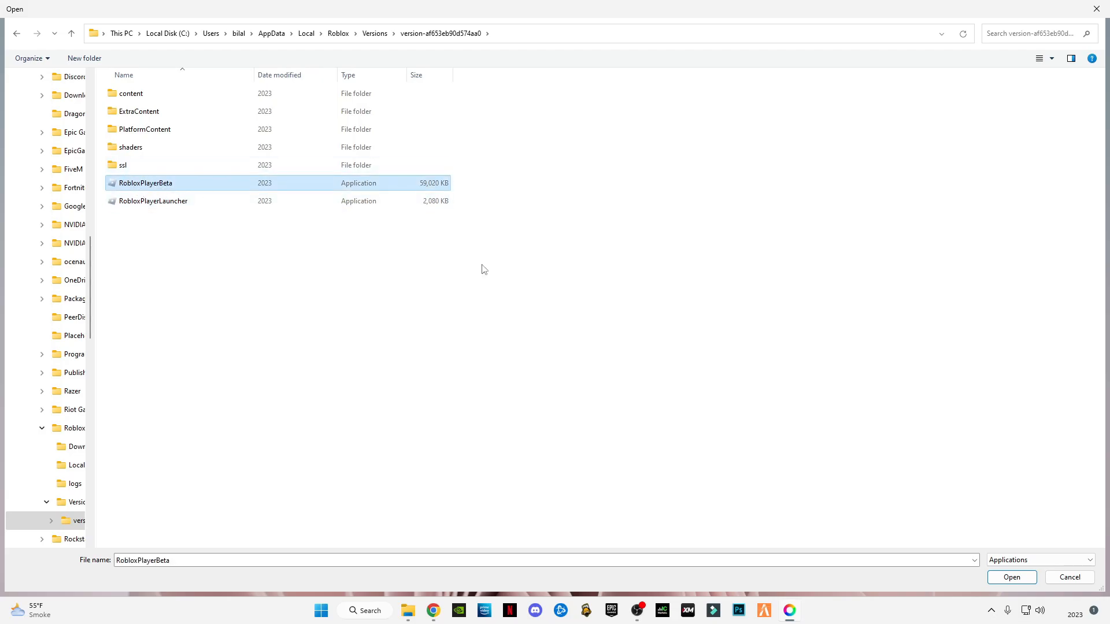
{"action": "left_click", "coordinate": [1010, 576]}
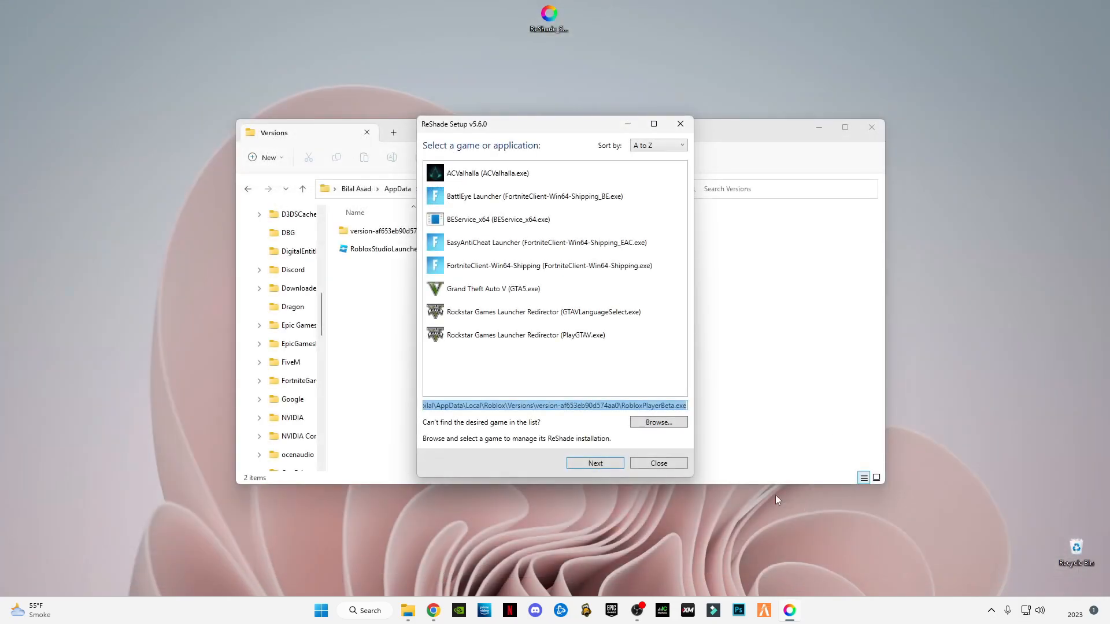
Pick DirectX 10/11/12 as Roblox's rendering API and continue to effect packages.
{"action": "left_click", "coordinate": [593, 463]}
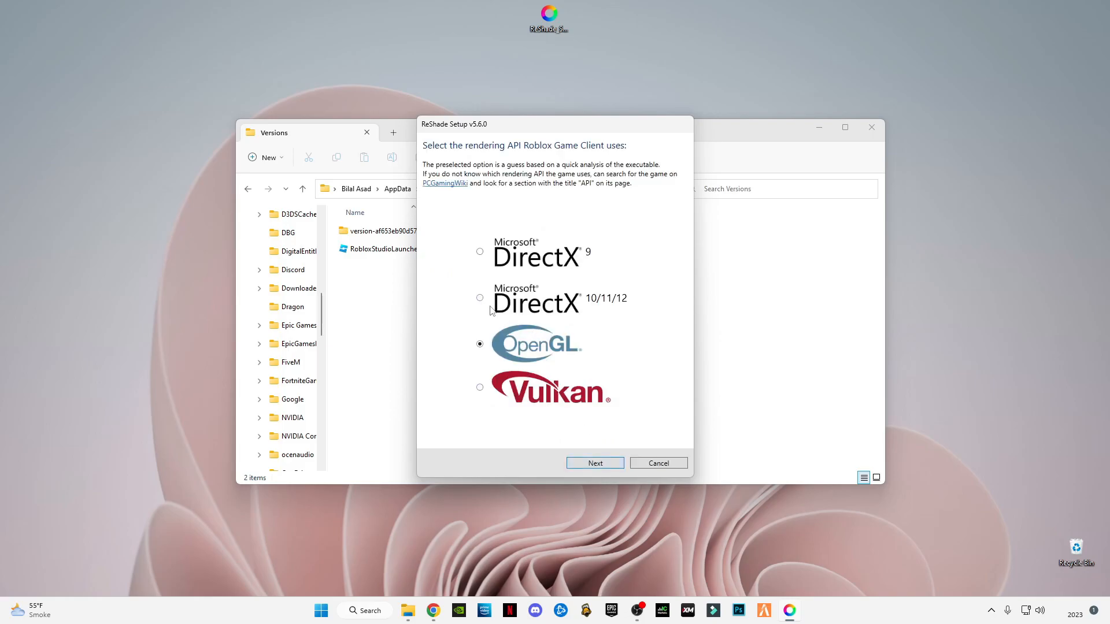
{"action": "left_click", "coordinate": [480, 297]}
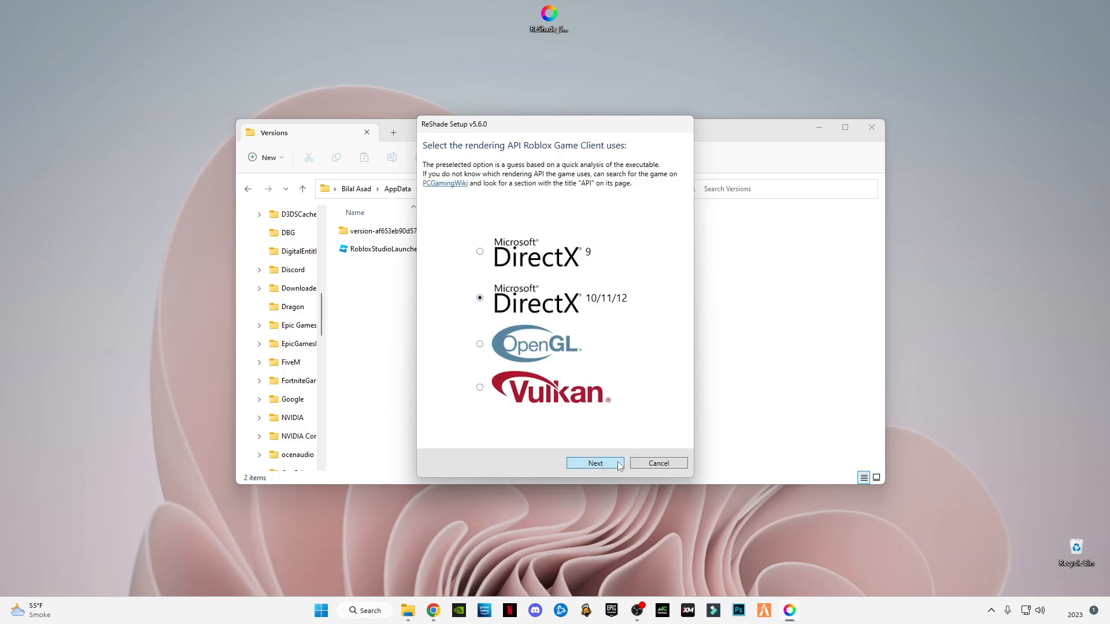
{"action": "left_click", "coordinate": [595, 463]}
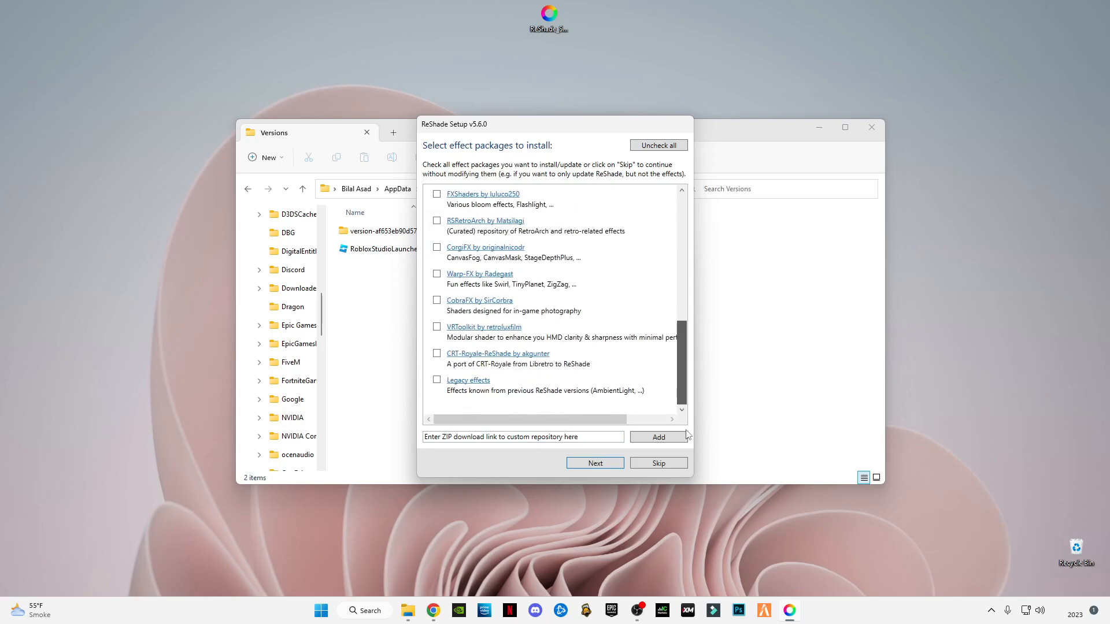
Leave only Standard effects ticked, install ReShade, and finish the setup.
{"action": "left_click", "coordinate": [658, 145]}
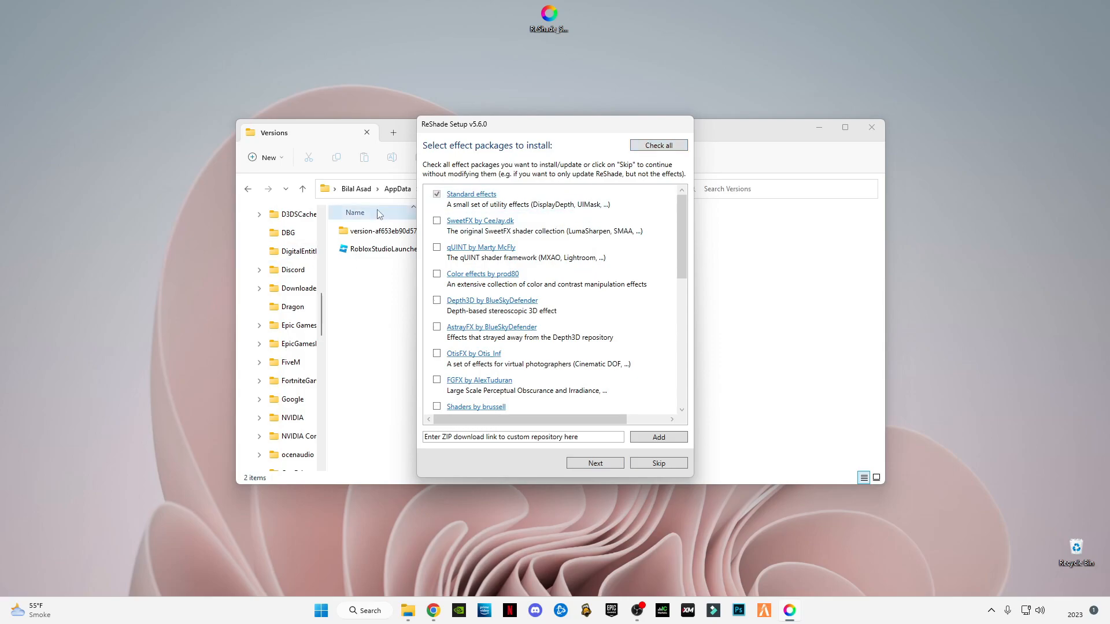
{"action": "scroll", "scroll_direction": "down", "scroll_amount": 3}
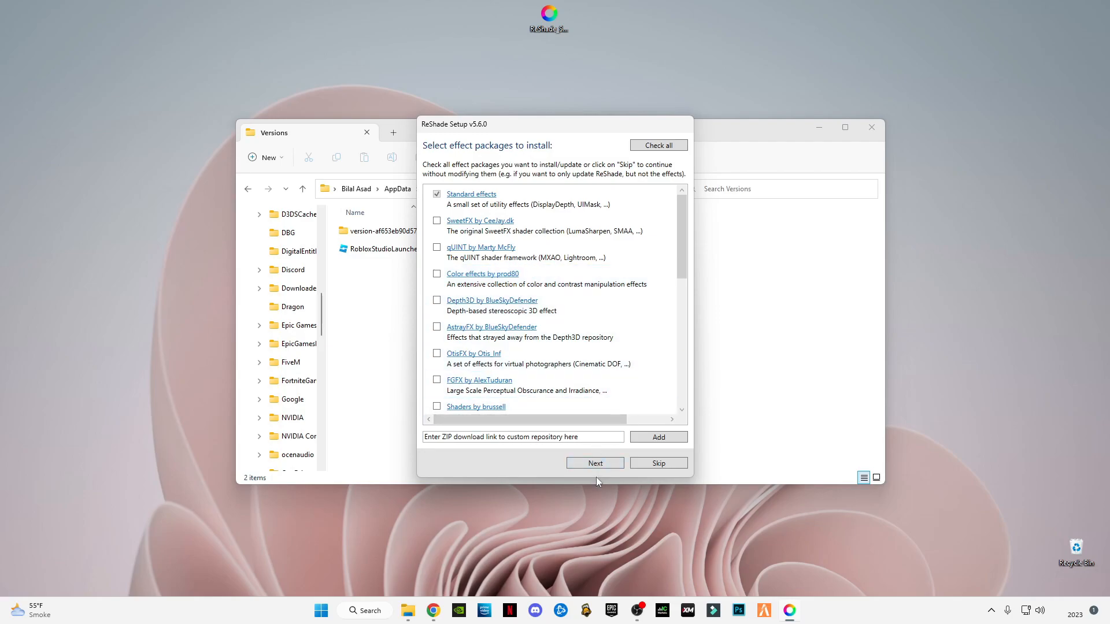
{"action": "mouse_move", "coordinate": [513, 451]}
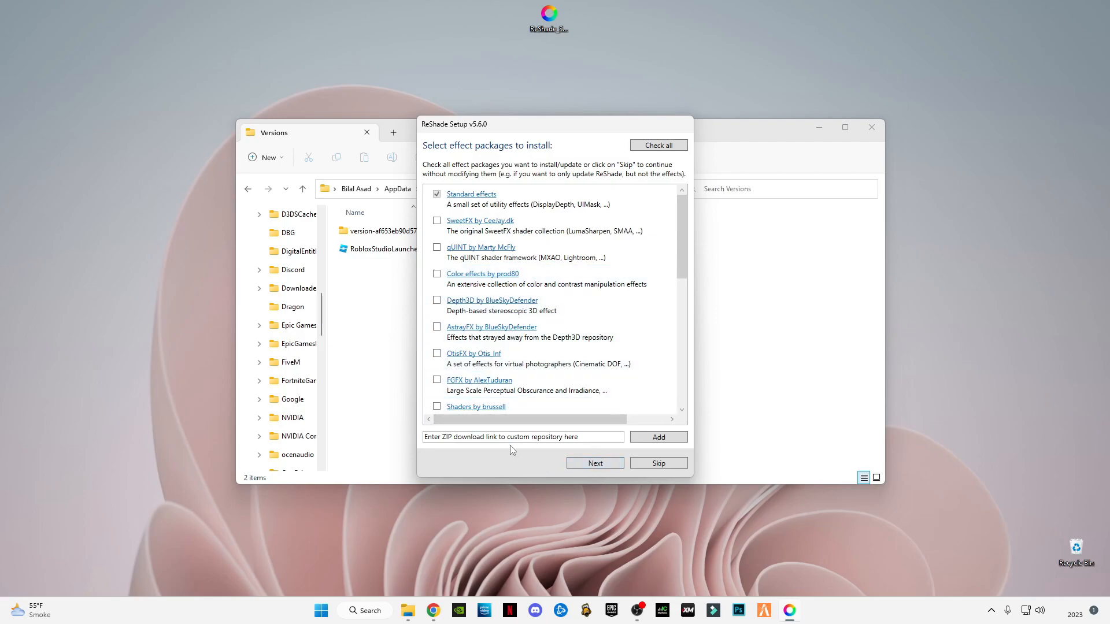
{"action": "mouse_move", "coordinate": [595, 463]}
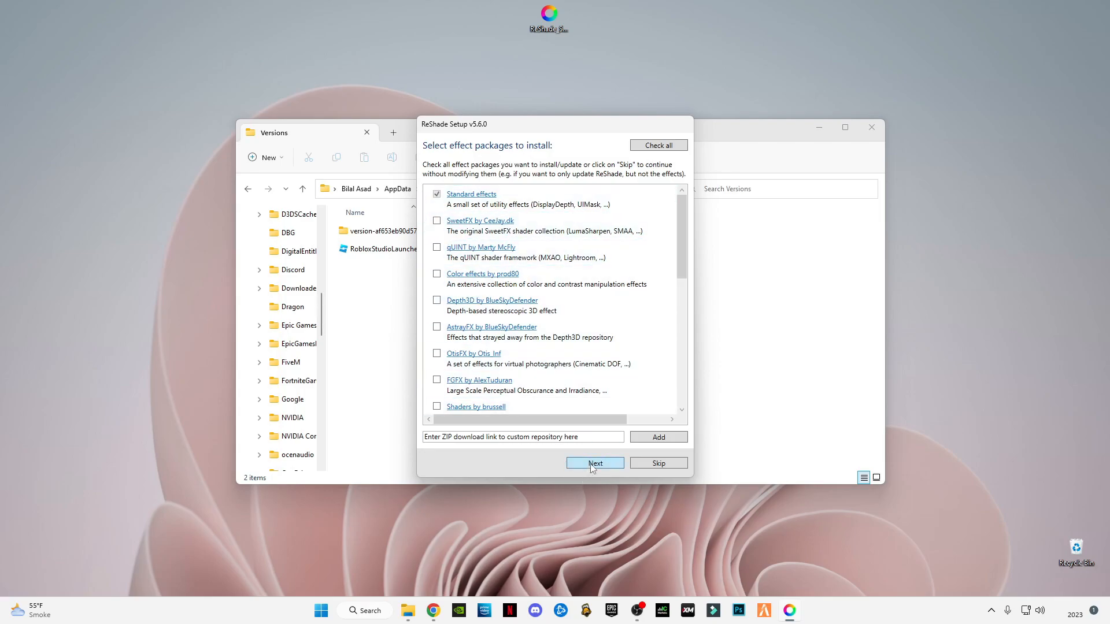
{"action": "left_click", "coordinate": [595, 463]}
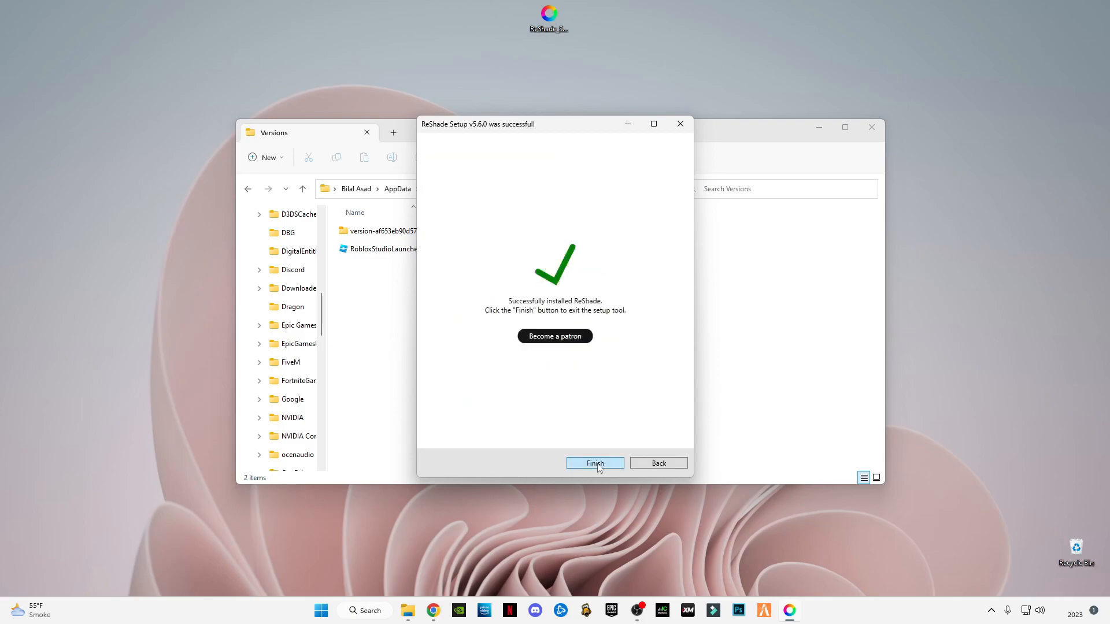
{"action": "left_click", "coordinate": [595, 463]}
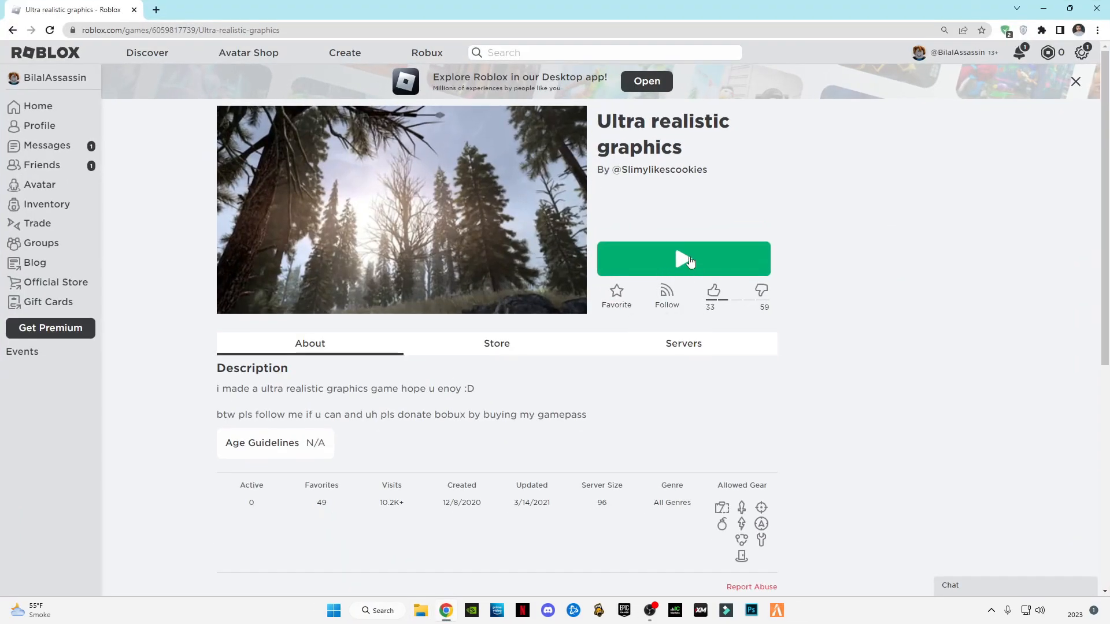
Start the Ultra realistic graphics game from its Roblox page.
{"action": "left_click", "coordinate": [682, 258]}
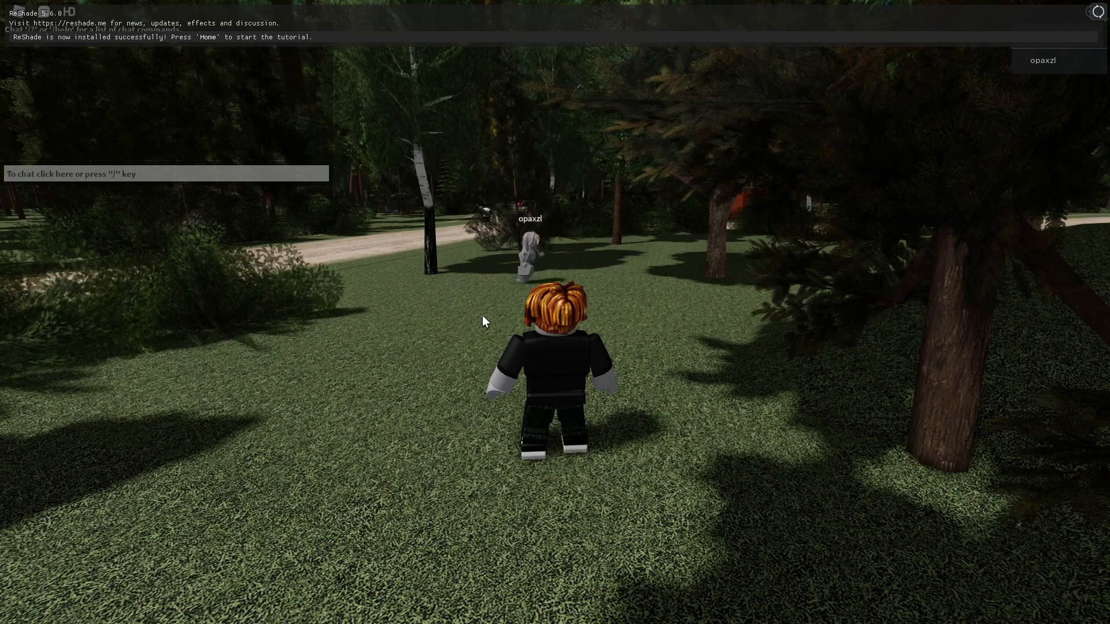
Open the ReShade overlay with Home and continue past the welcome and preset tutorial pages.
{"action": "key", "text": "Home"}
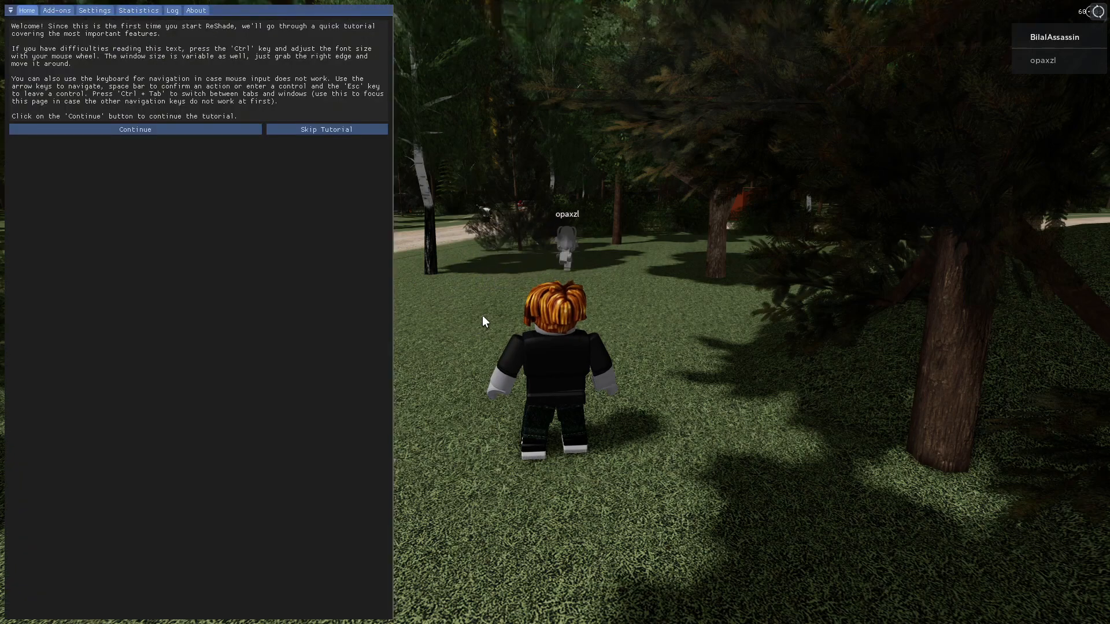
{"action": "left_click", "coordinate": [135, 129]}
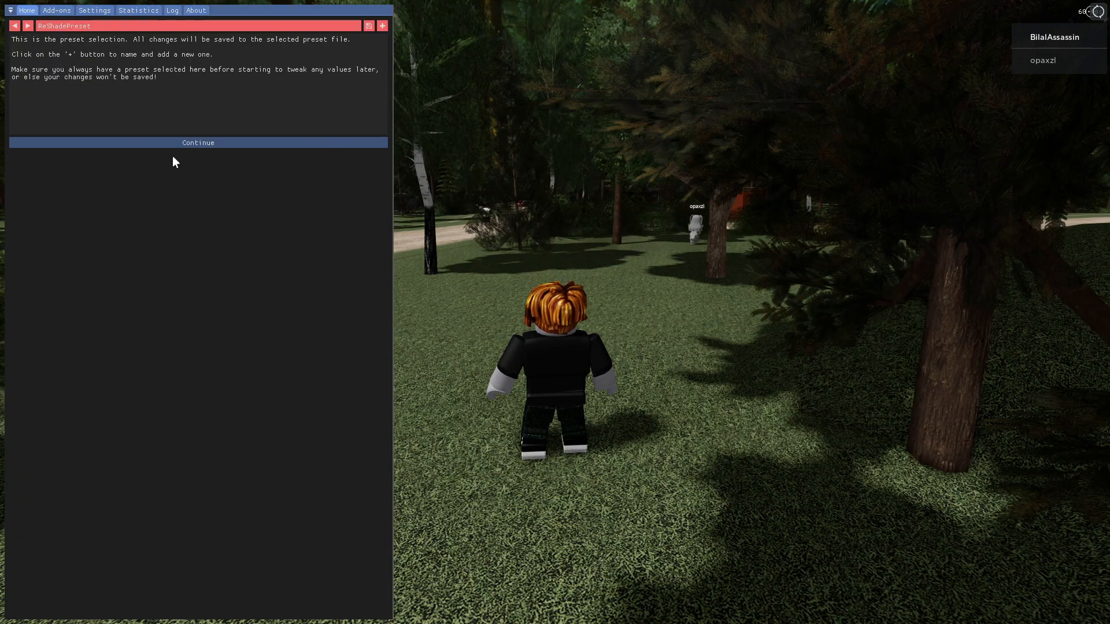
{"action": "left_click", "coordinate": [198, 142]}
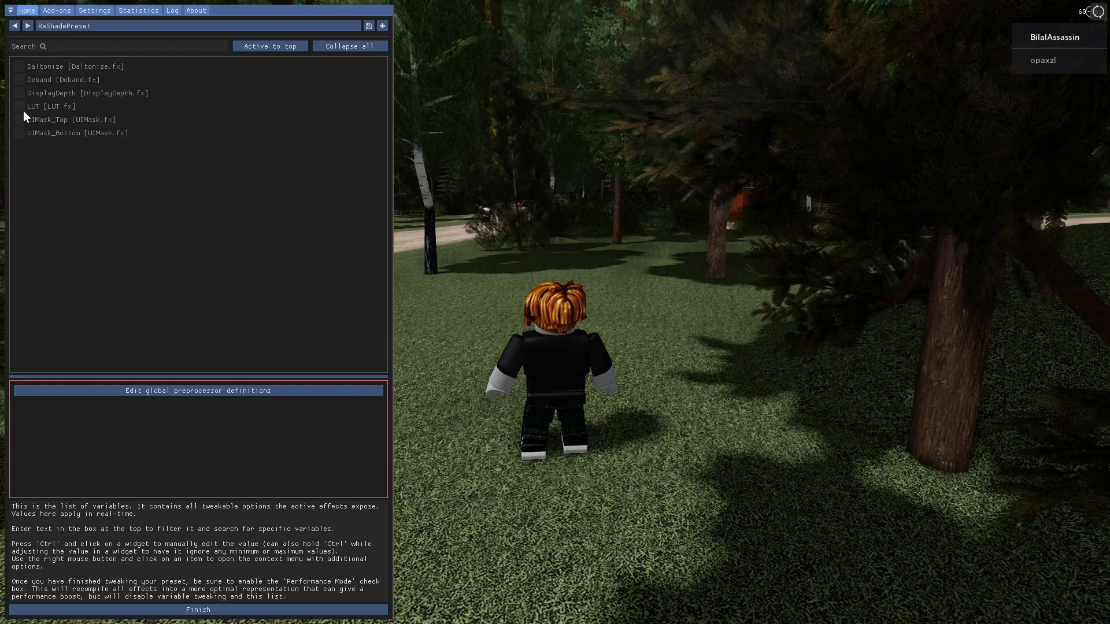
{"action": "mouse_move", "coordinate": [344, 196]}
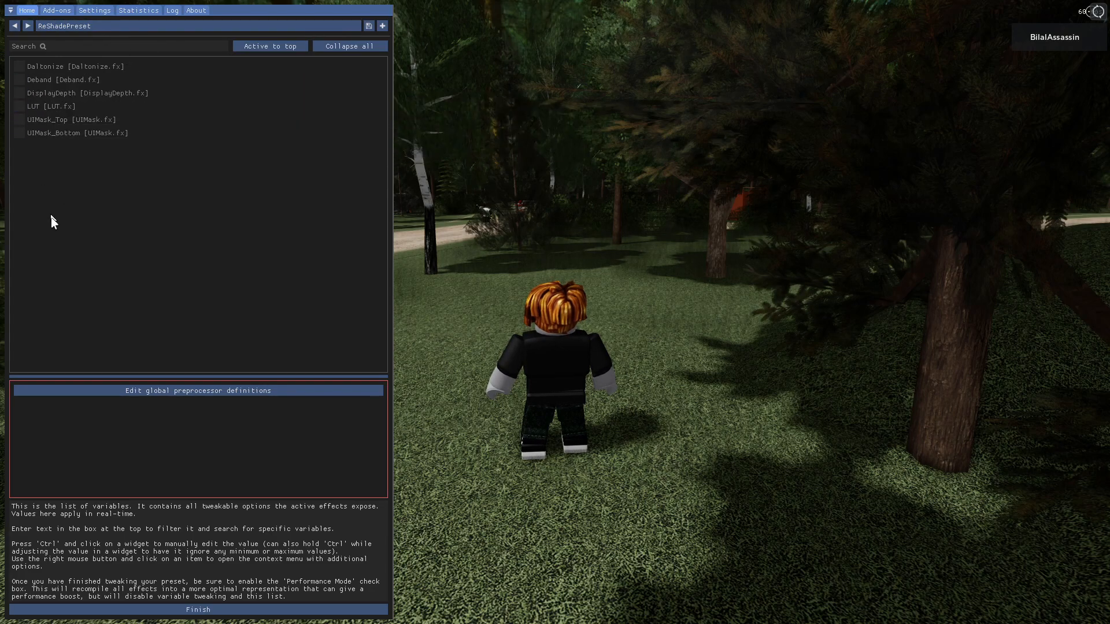
{"action": "mouse_move", "coordinate": [83, 296]}
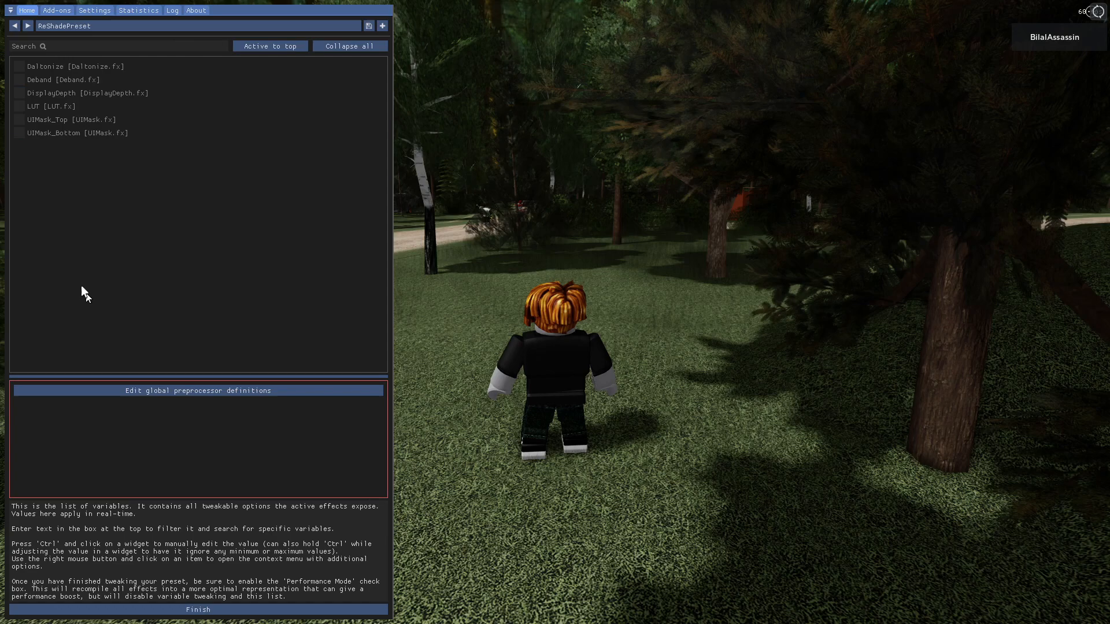
Tick UIMask_Top [UIMask.fx] in the ReShade effect list.
{"action": "left_click", "coordinate": [19, 66]}
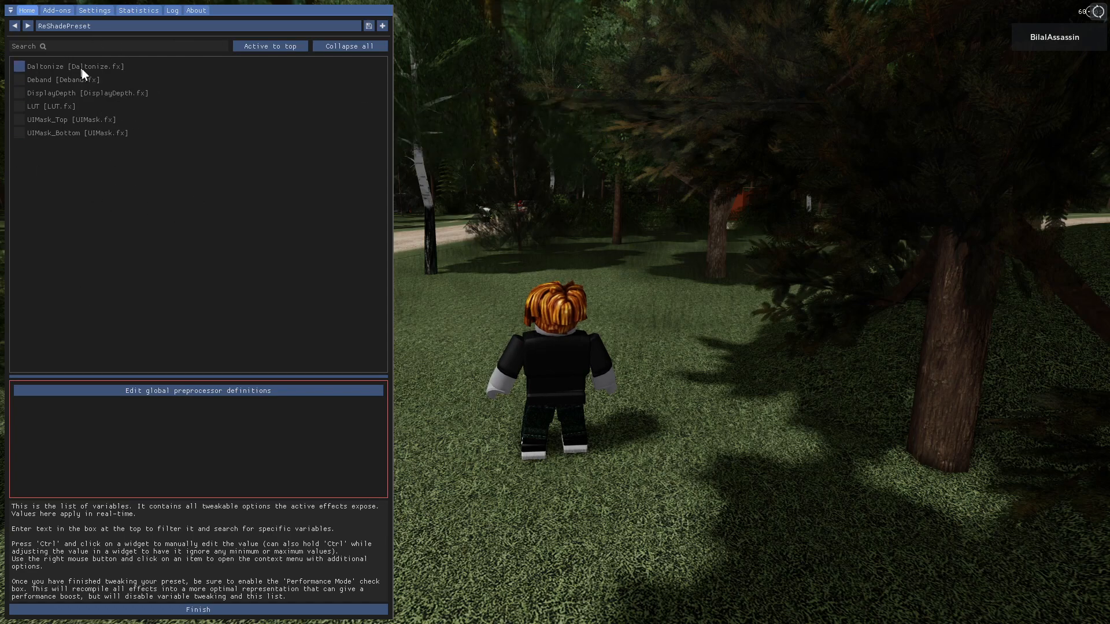
{"action": "left_click", "coordinate": [19, 119]}
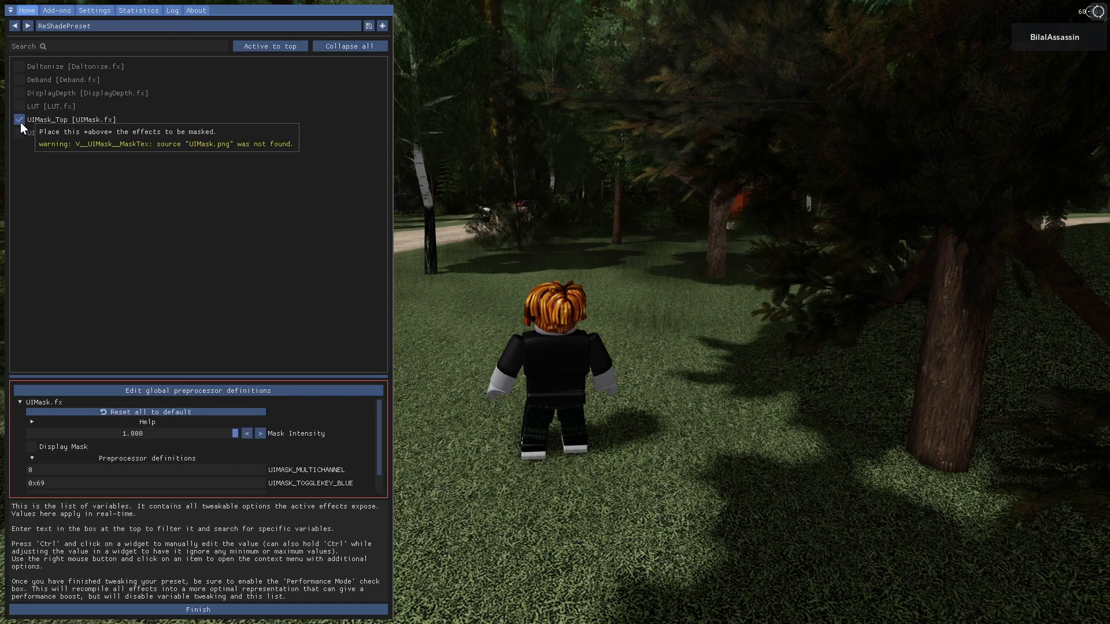